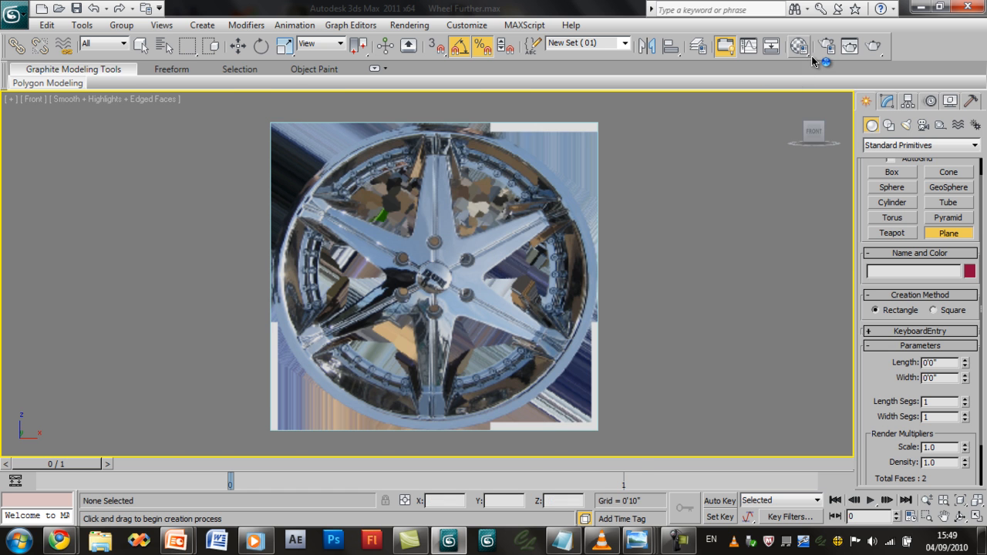
# - Draw a plane over the top wheel spoke in Front view and make it see-through for tracing
pyautogui.moveTo(410, 107); pyautogui.dragTo(558, 372)
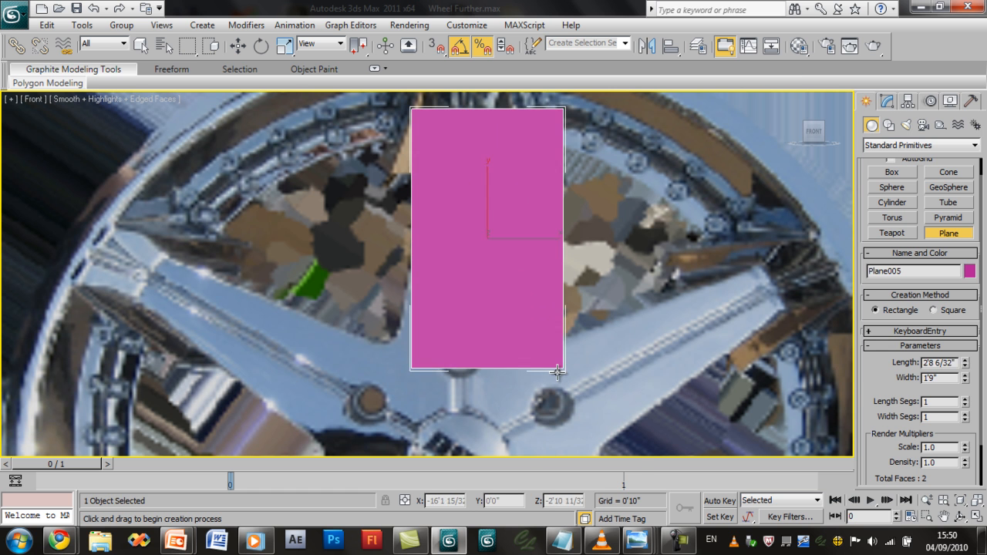
pyautogui.moveTo(558, 372); pyautogui.dragTo(546, 327)
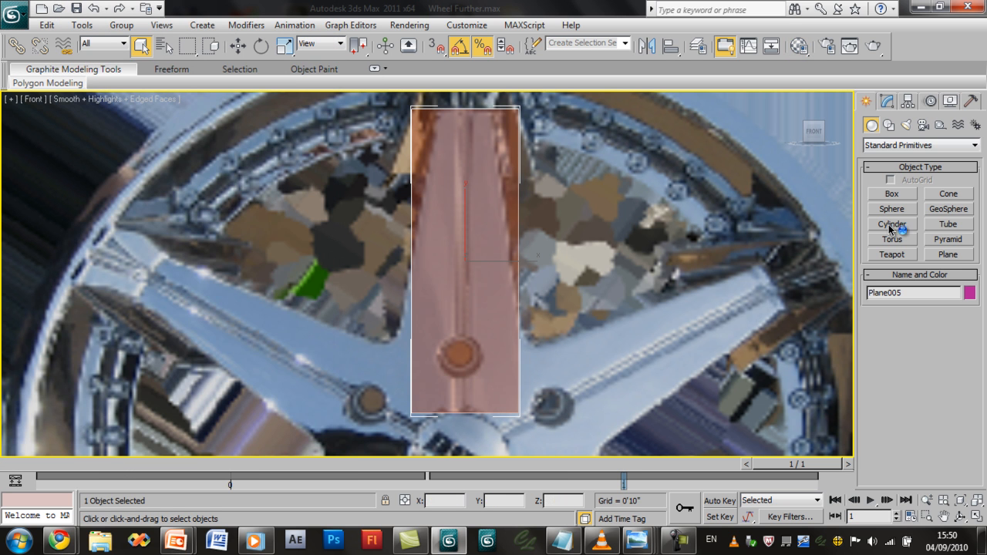
pyautogui.click(974, 102)
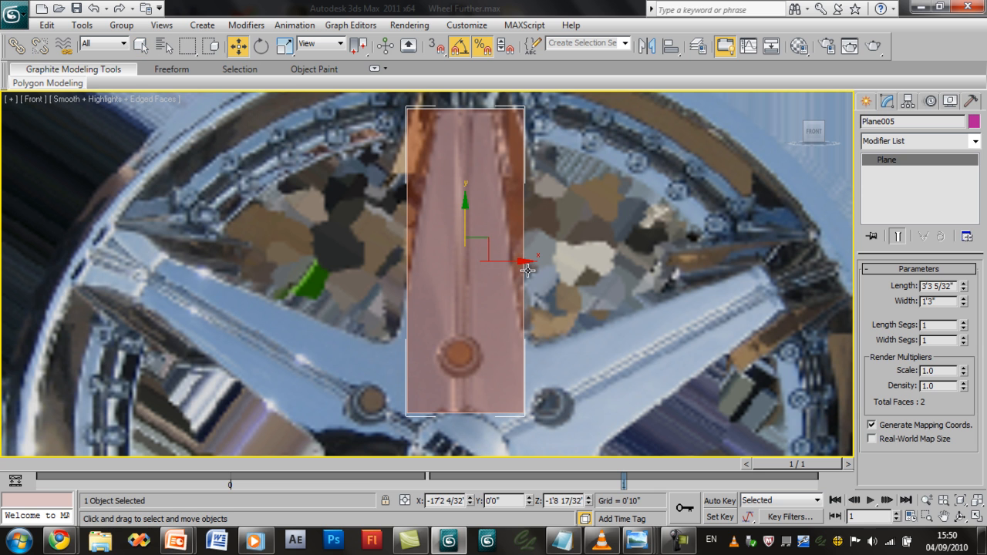
pyautogui.moveTo(528, 270); pyautogui.dragTo(517, 265)
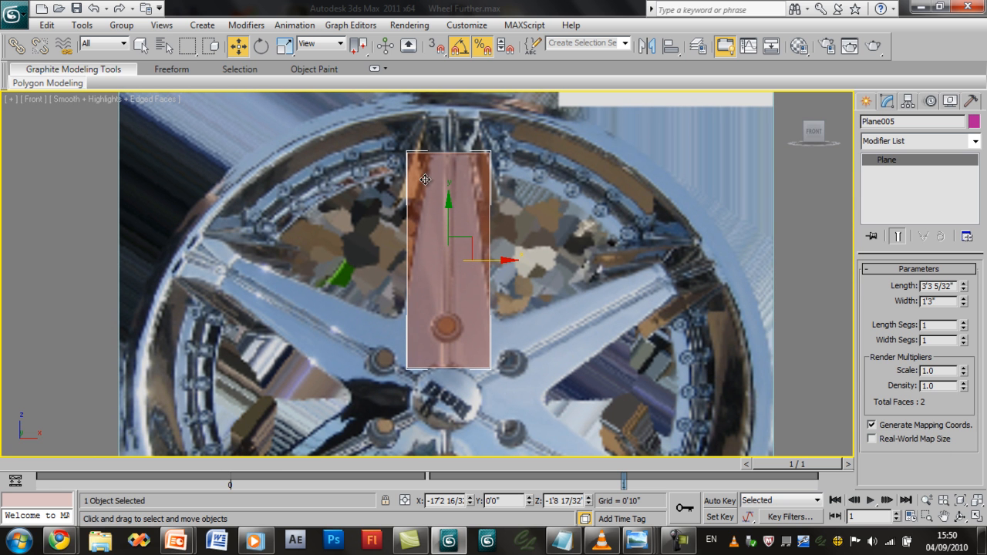
# - Convert the spoke plane to an Editable Poly from the modifier stack
pyautogui.rightClick(909, 158)
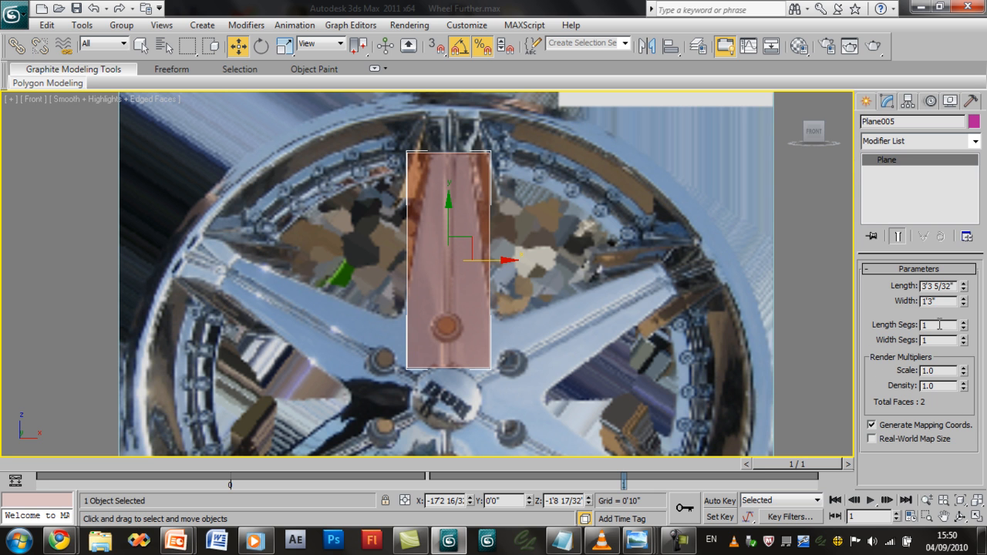
pyautogui.rightClick(897, 159)
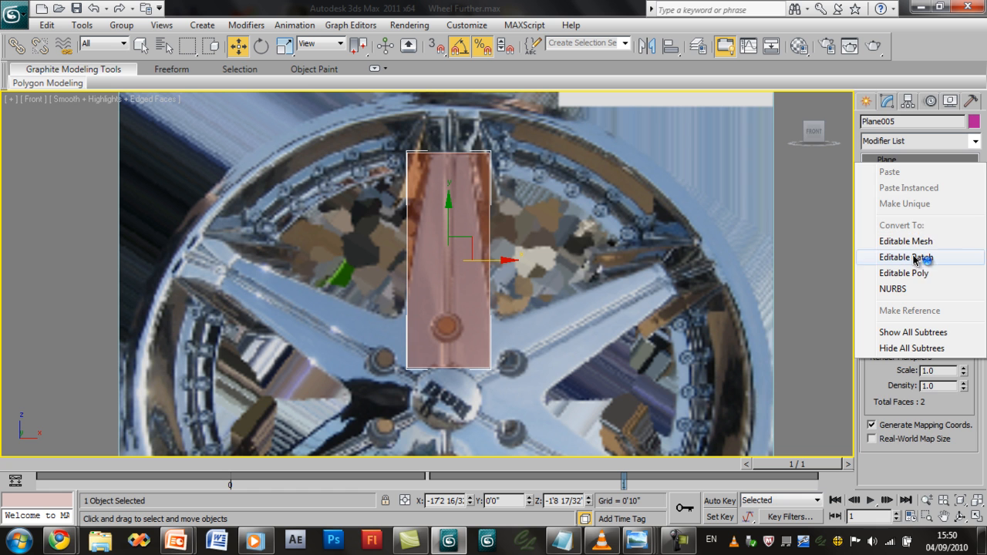
pyautogui.click(903, 273)
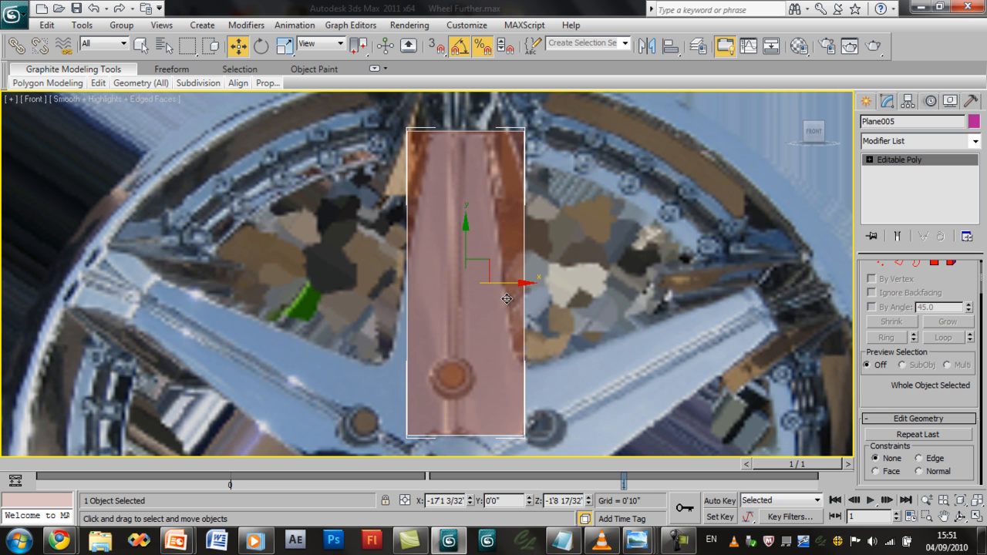
pyautogui.moveTo(508, 299); pyautogui.dragTo(447, 311)
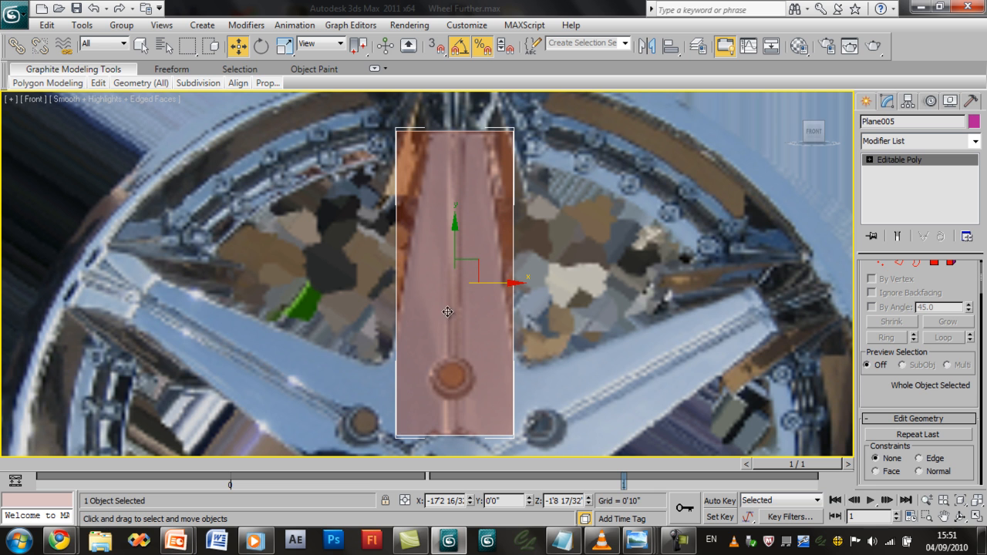
pyautogui.moveTo(453, 148)
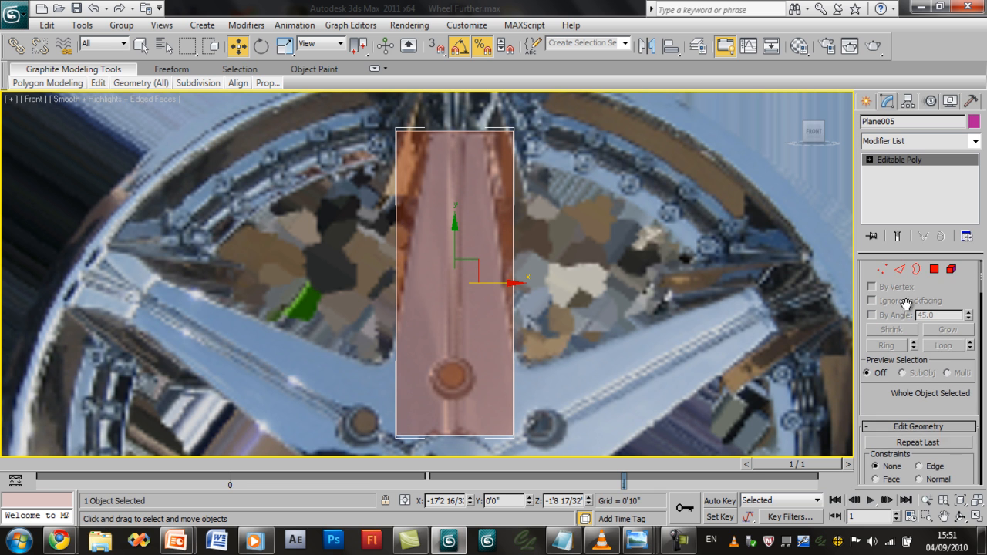
# - Scale the top corner vertices wider and the bottom ones narrower so the plane tapers toward the hub
pyautogui.click(919, 297)
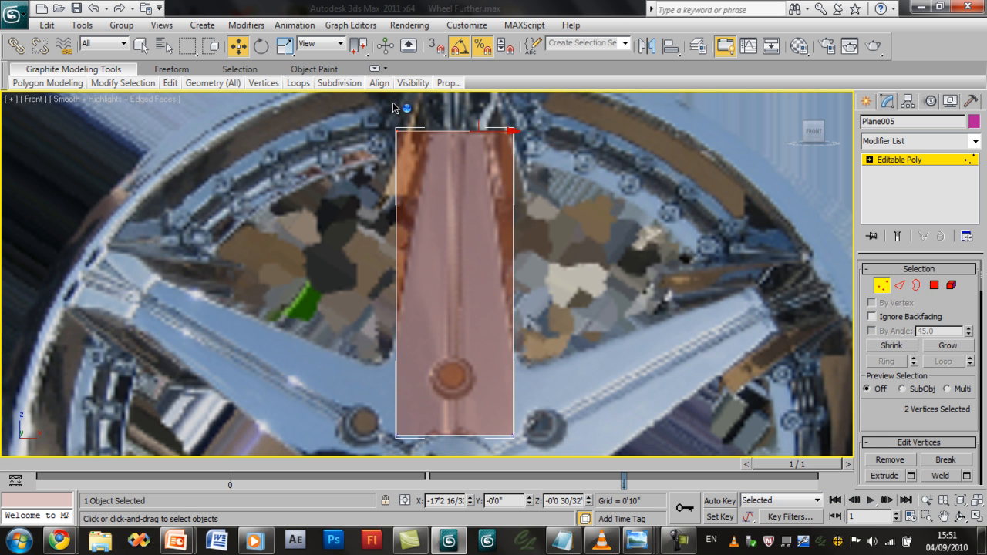
pyautogui.click(339, 83)
pyautogui.write('70')
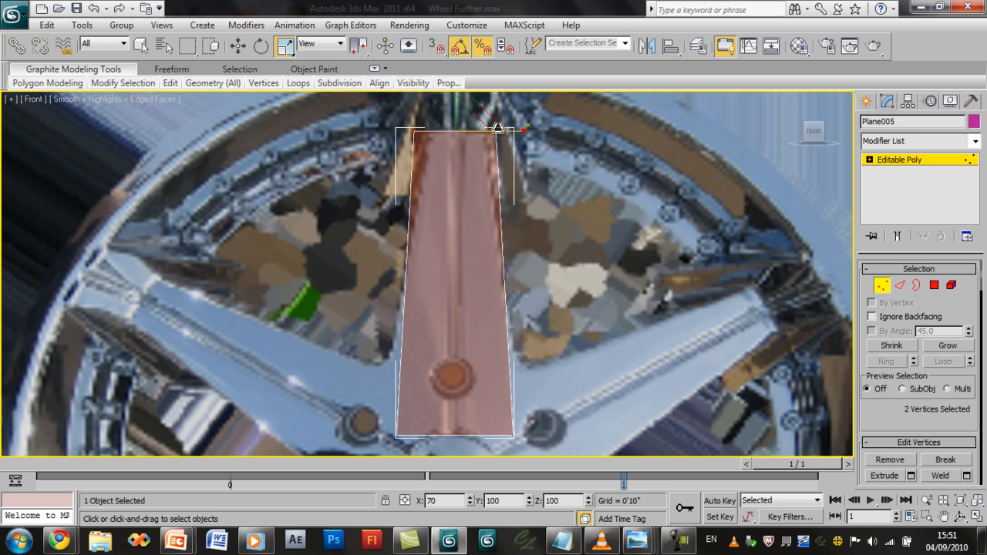
pyautogui.moveTo(500, 126); pyautogui.dragTo(487, 129)
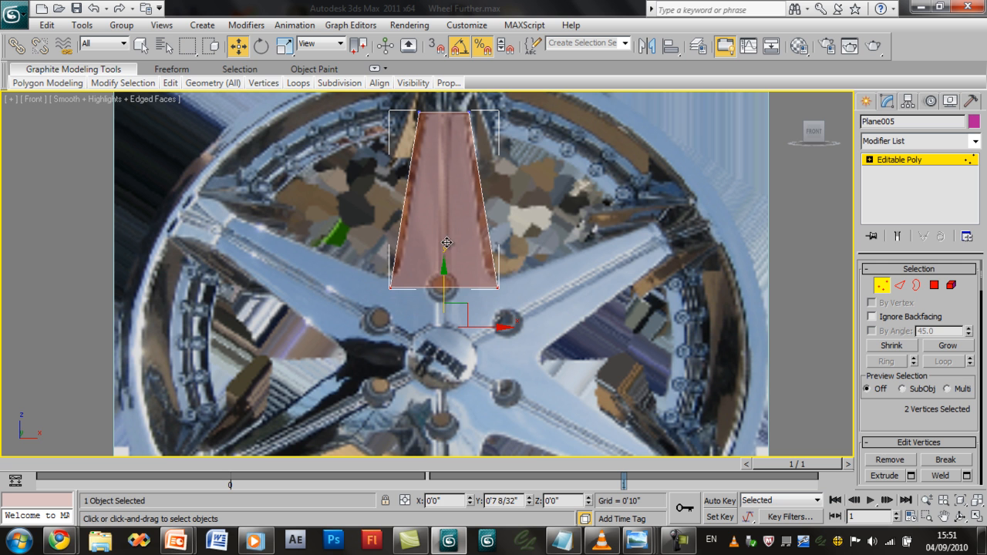
pyautogui.moveTo(447, 244); pyautogui.dragTo(501, 277)
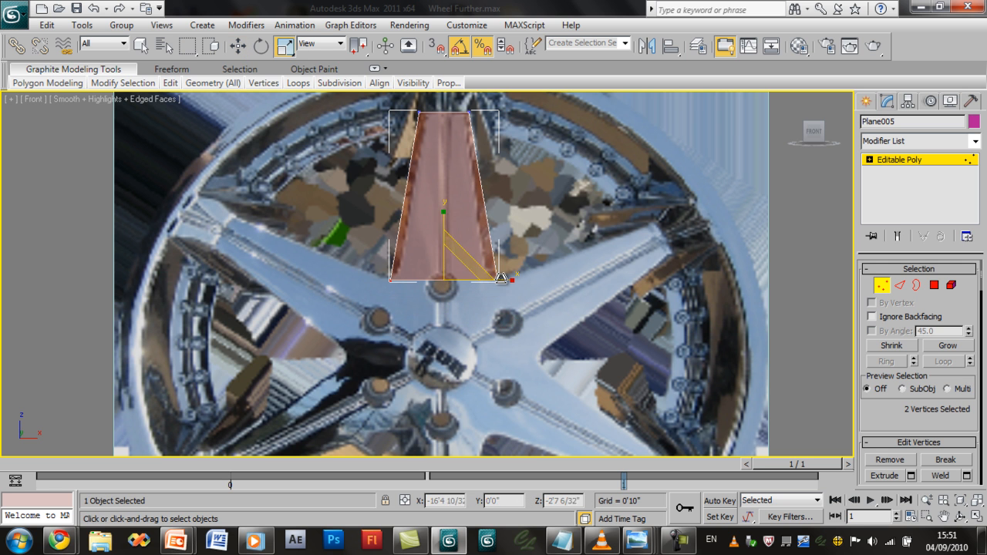
pyautogui.moveTo(501, 278); pyautogui.dragTo(487, 277)
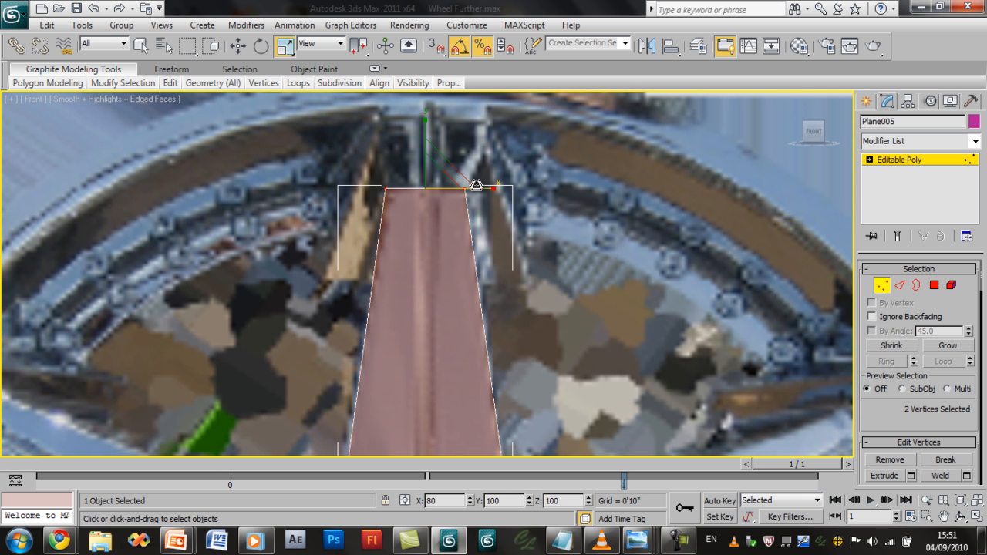
pyautogui.moveTo(478, 185); pyautogui.dragTo(515, 244)
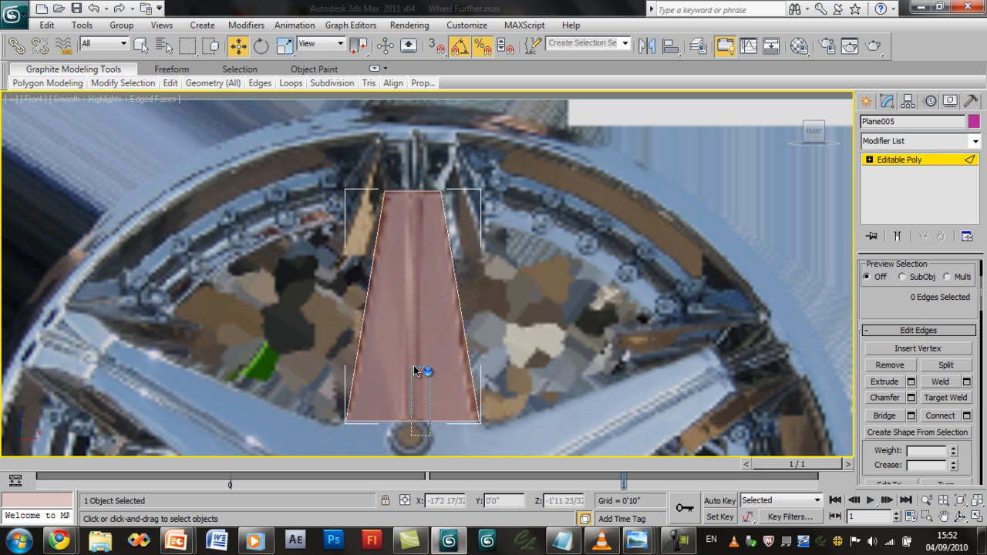
# - Connect the spoke's cross edges with vertical edge loops down its middle
pyautogui.click(424, 372)
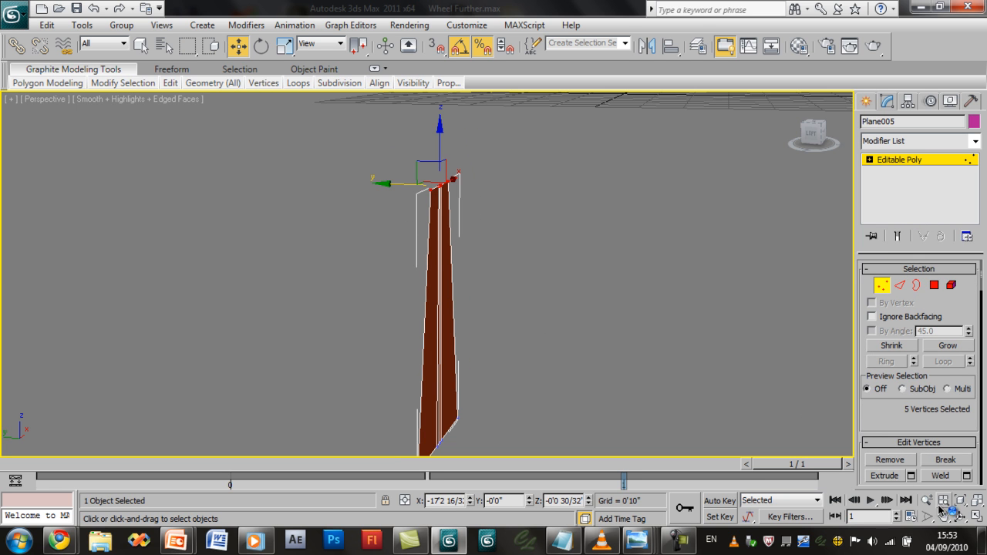
# - Move the spoke's two centre edges forward along Y to raise a lengthwise ridge
pyautogui.press('Alt+W')
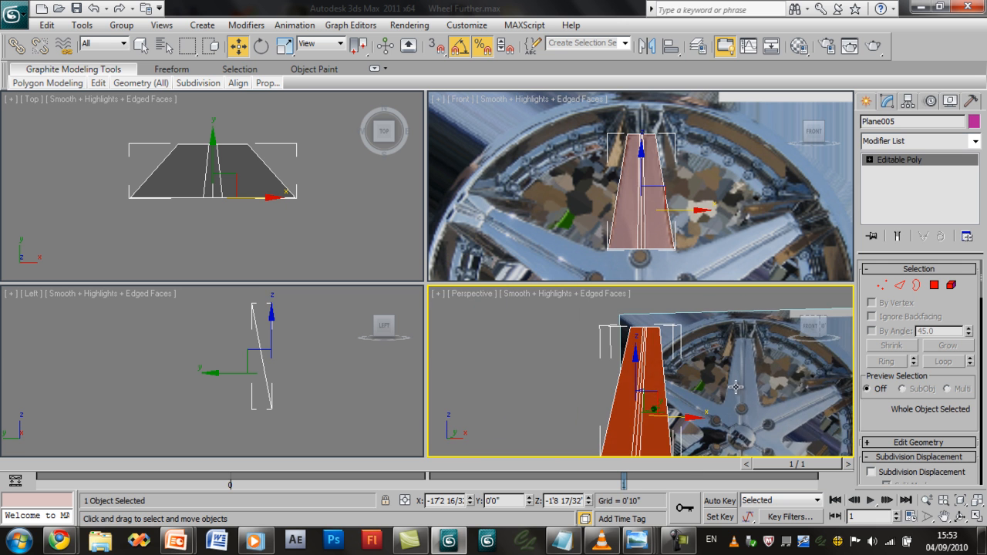
pyautogui.moveTo(732, 385); pyautogui.dragTo(686, 400)
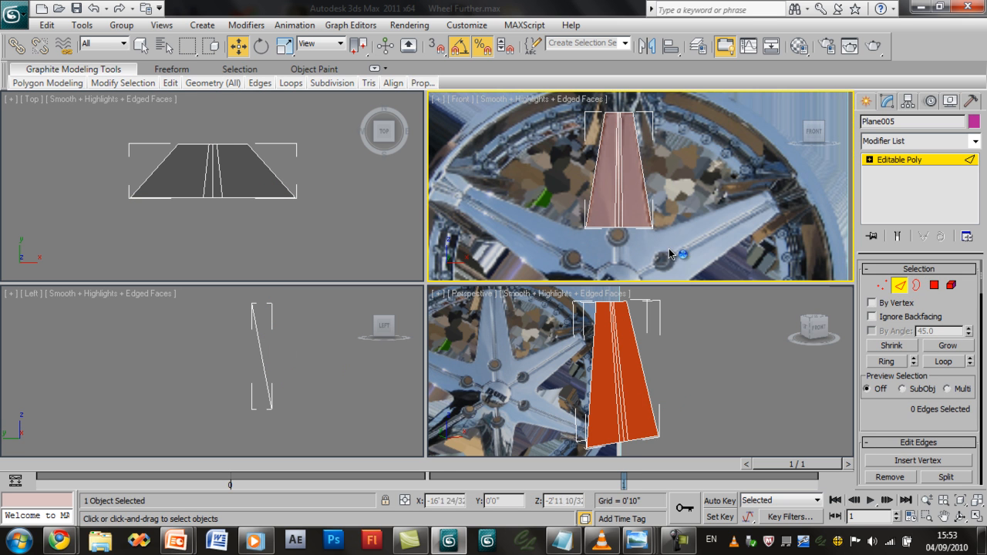
pyautogui.click(616, 372)
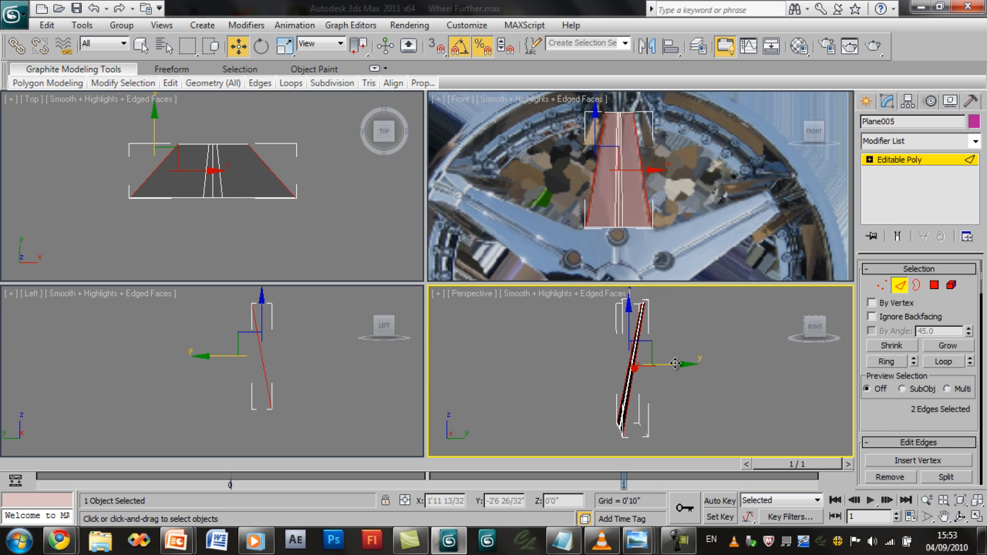
pyautogui.moveTo(676, 364); pyautogui.dragTo(709, 363)
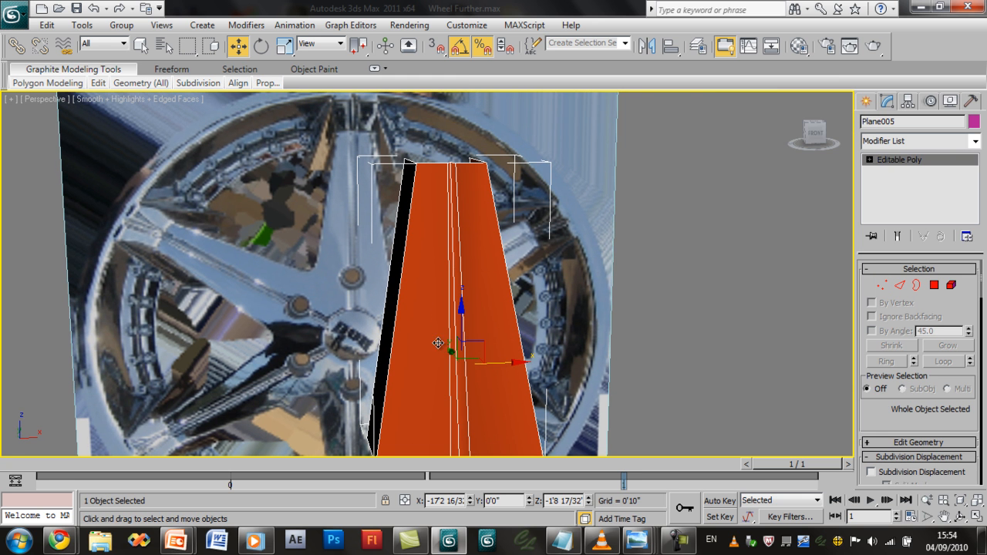
pyautogui.moveTo(463, 280)
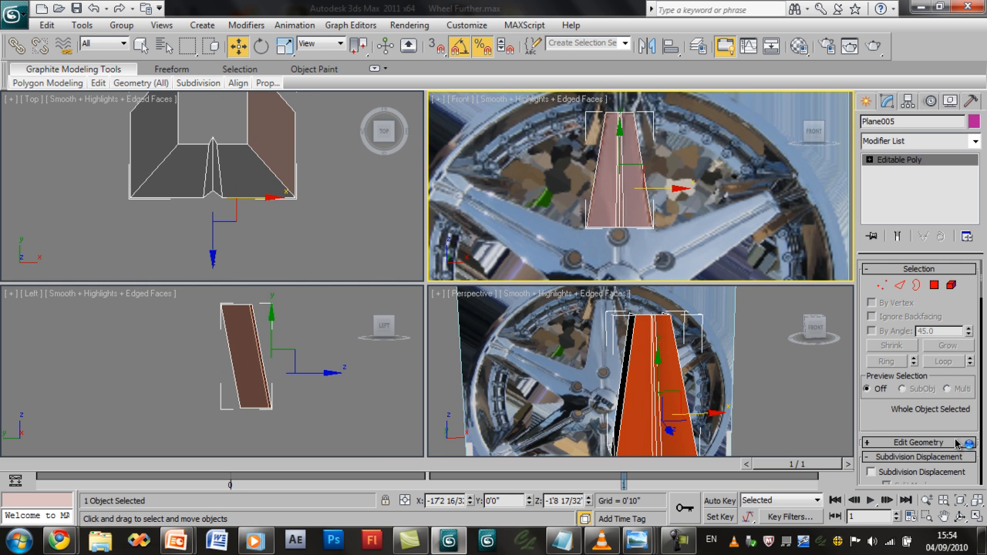
# - Shift-drag the spoke's bottom edges down to the hub, narrowing its tip between the wheel nuts
pyautogui.press('Alt+W')
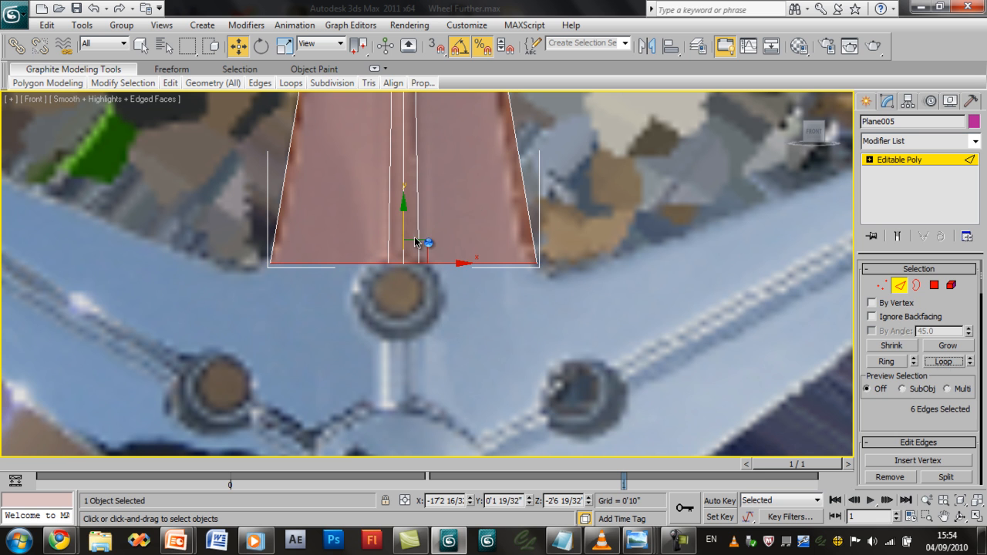
pyautogui.moveTo(416, 244); pyautogui.dragTo(416, 367)
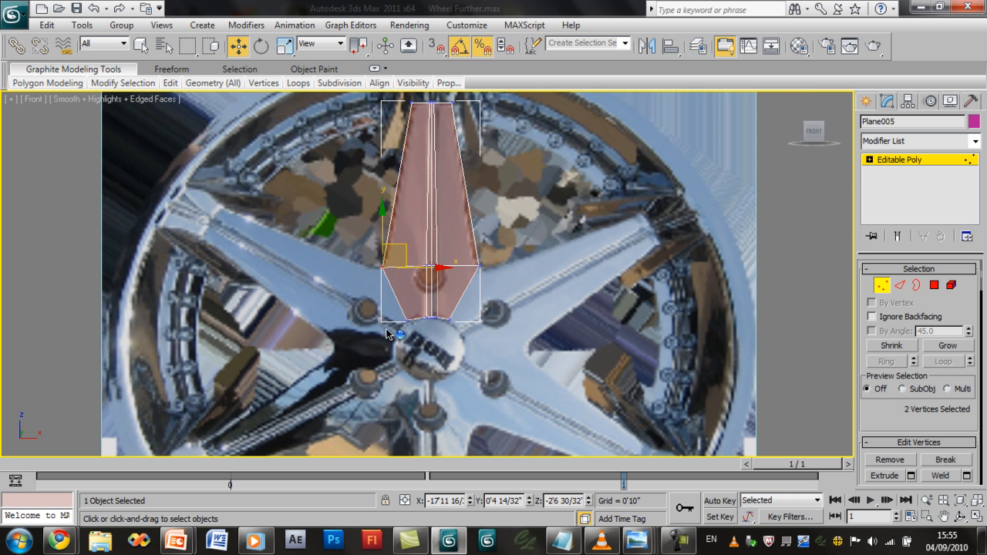
pyautogui.moveTo(425, 315)
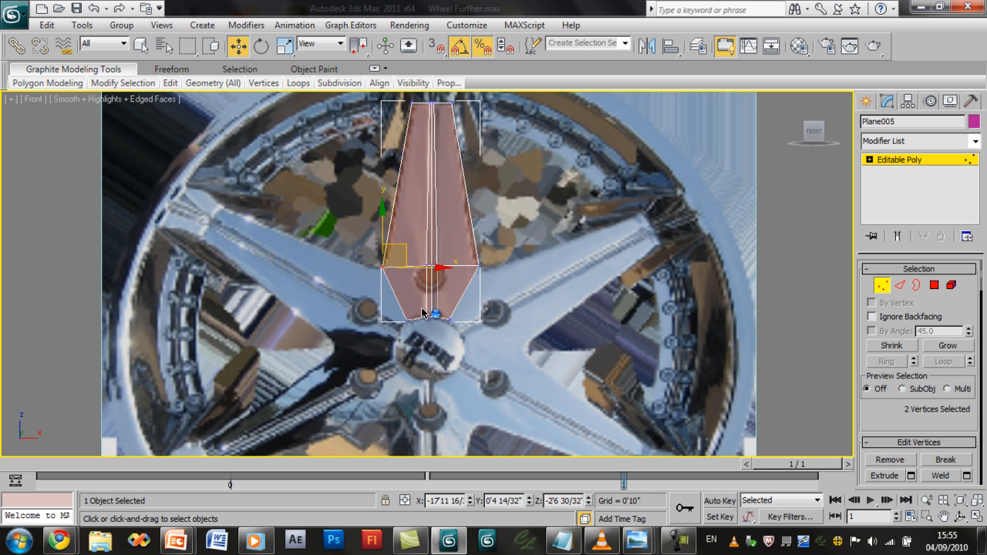
pyautogui.moveTo(594, 404)
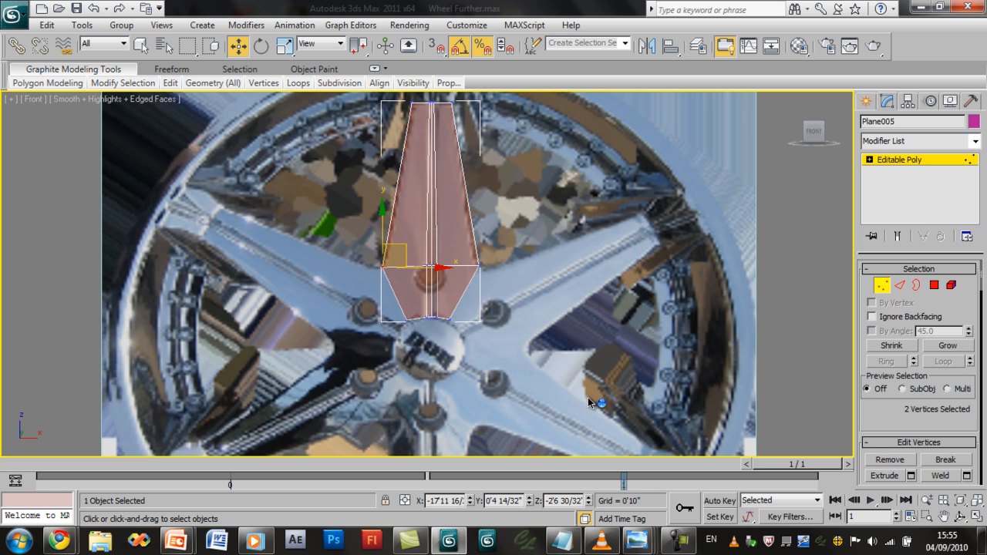
pyautogui.moveTo(472, 247)
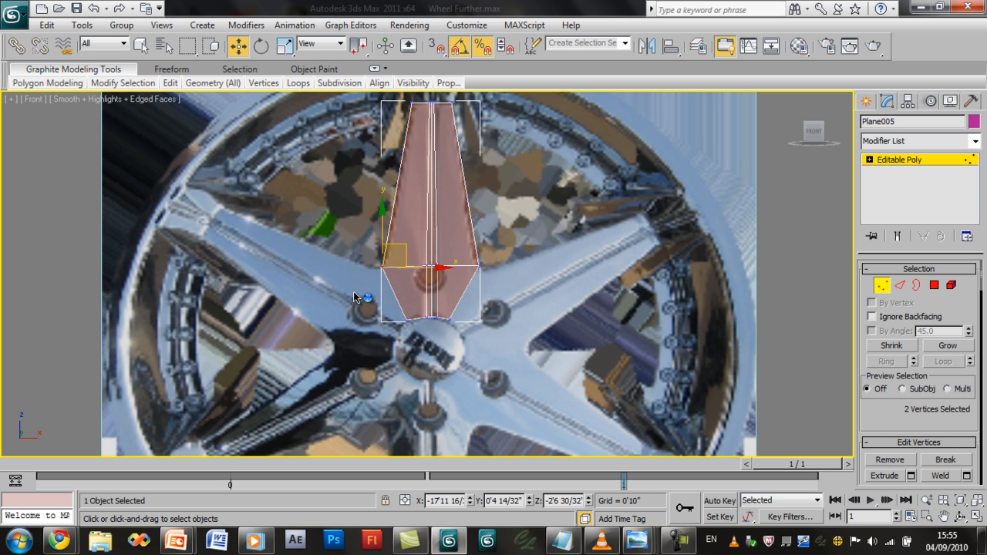
pyautogui.moveTo(401, 327)
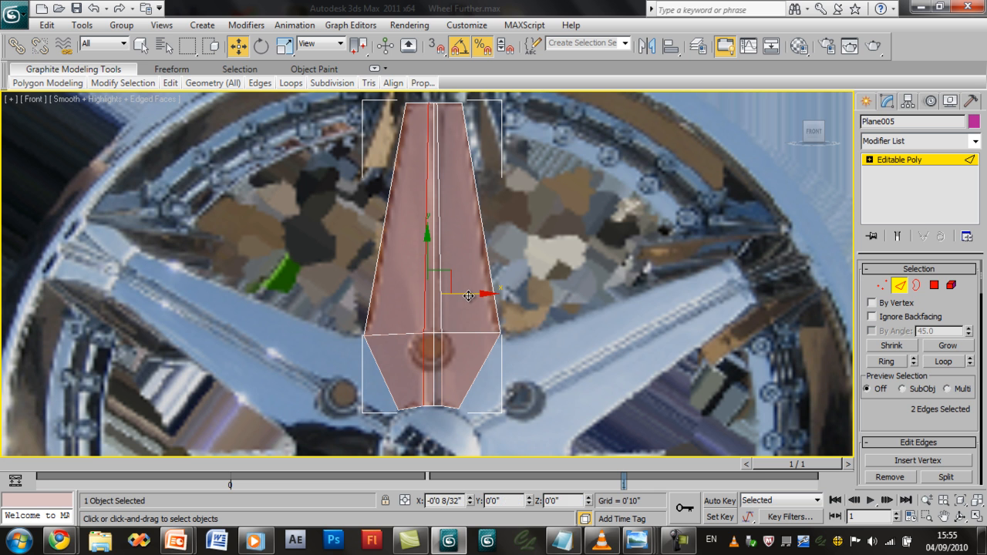
# - Delete the right-half polygons of the spoke, leaving only its left half
pyautogui.click(947, 346)
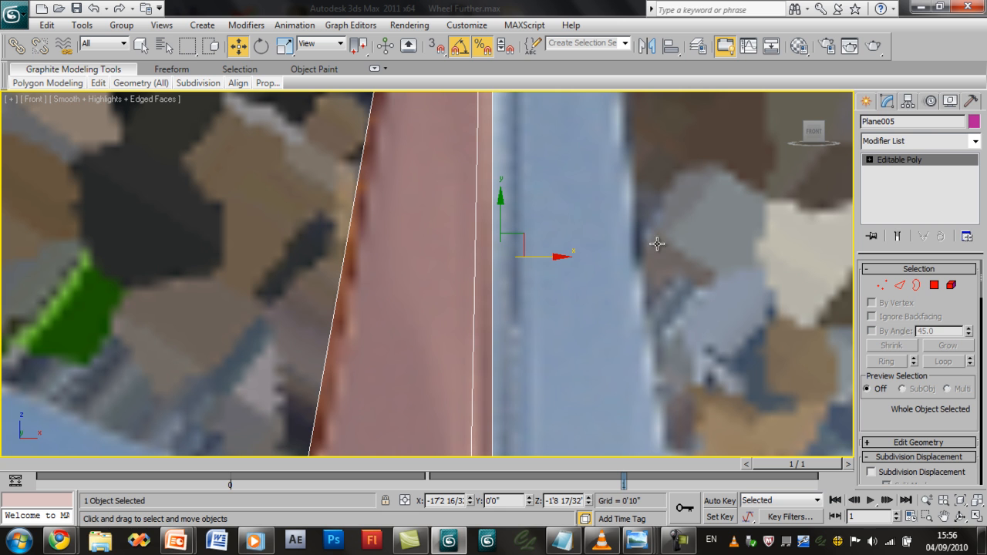
# - Centre the half spoke's pivot and mirror a copy across the X axis
pyautogui.click(904, 102)
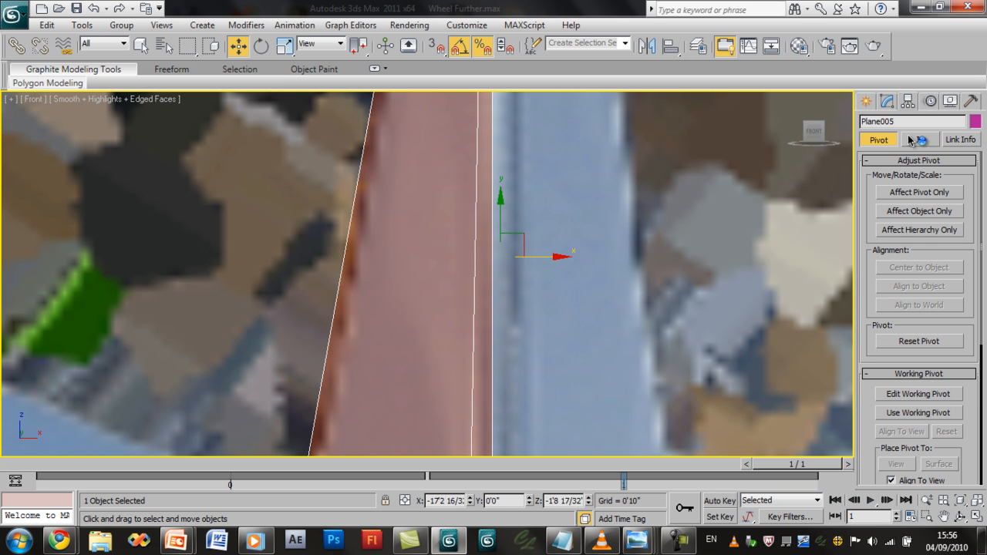
pyautogui.click(919, 191)
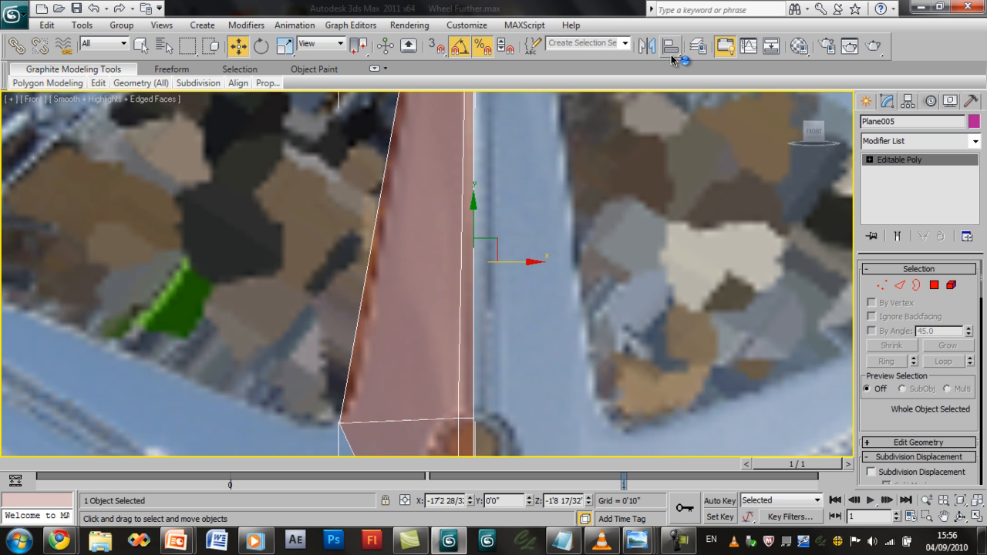
pyautogui.click(663, 43)
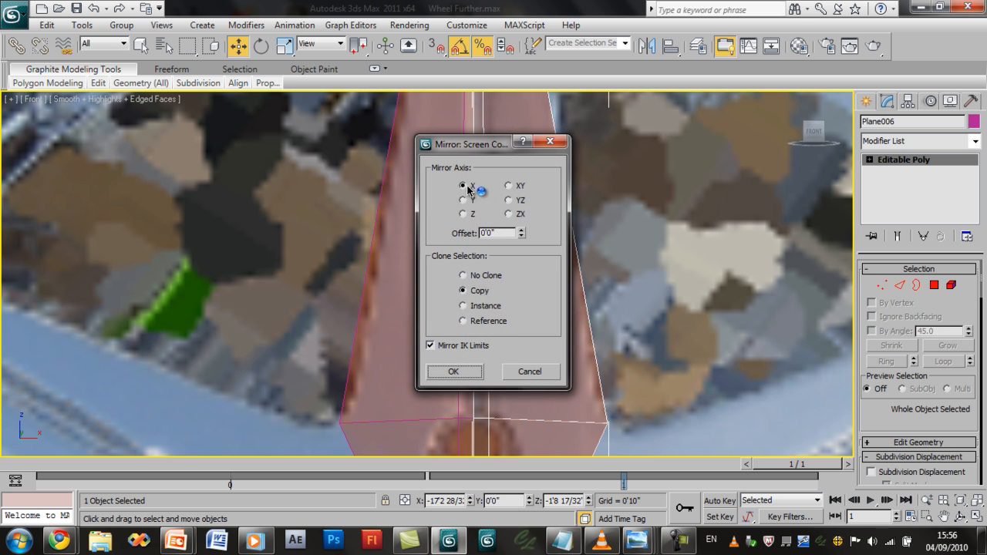
pyautogui.click(453, 370)
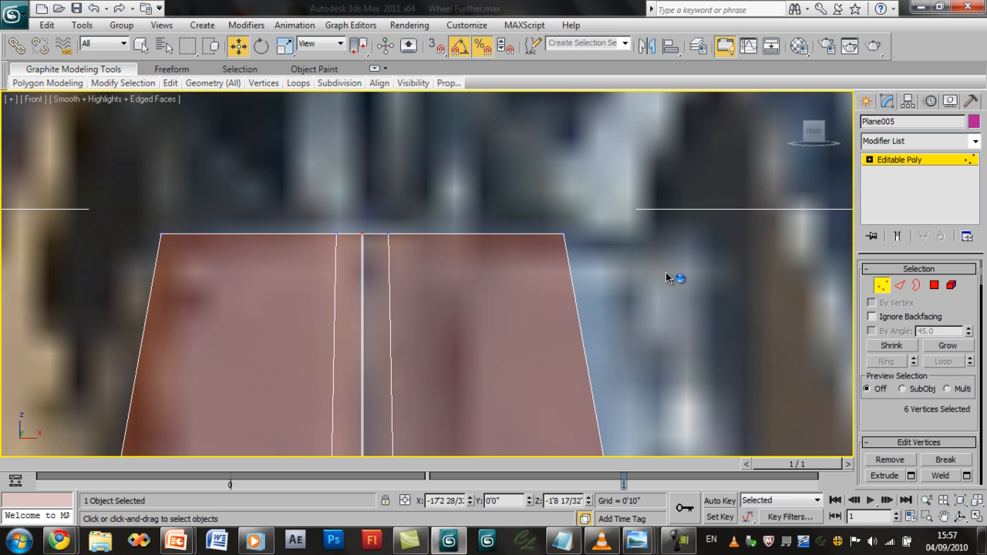
# - Weld the doubled centre-seam vertices so 24 become 21
pyautogui.scroll(-3)
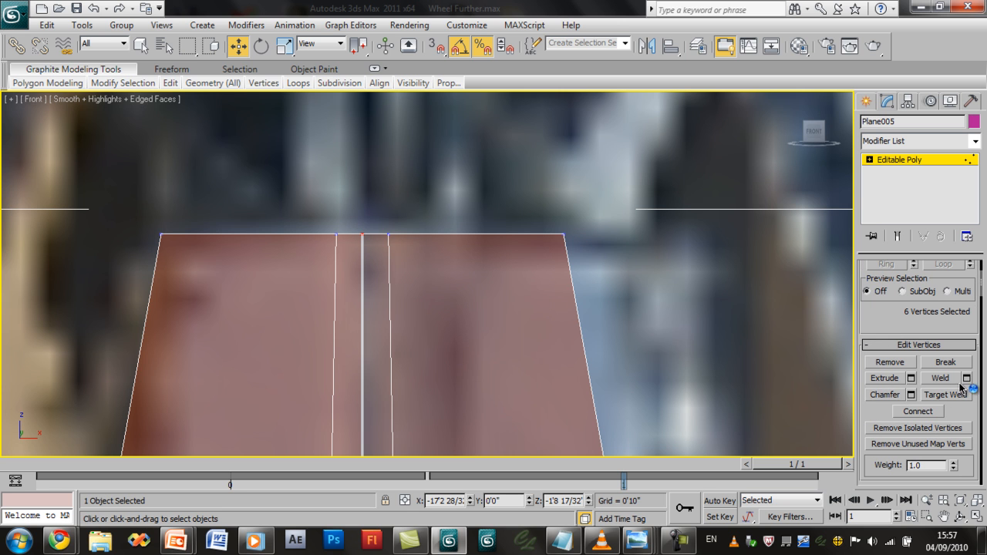
pyautogui.click(962, 378)
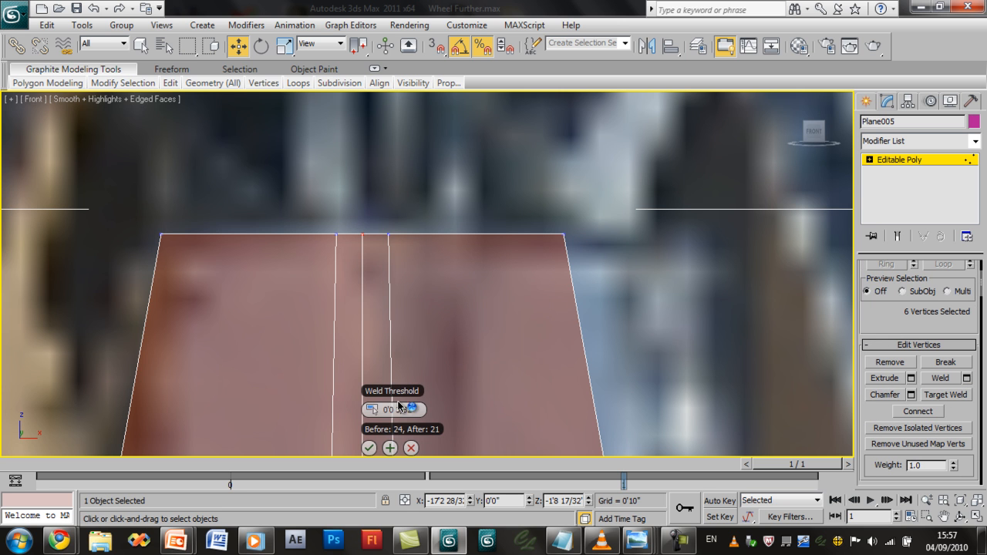
pyautogui.click(367, 447)
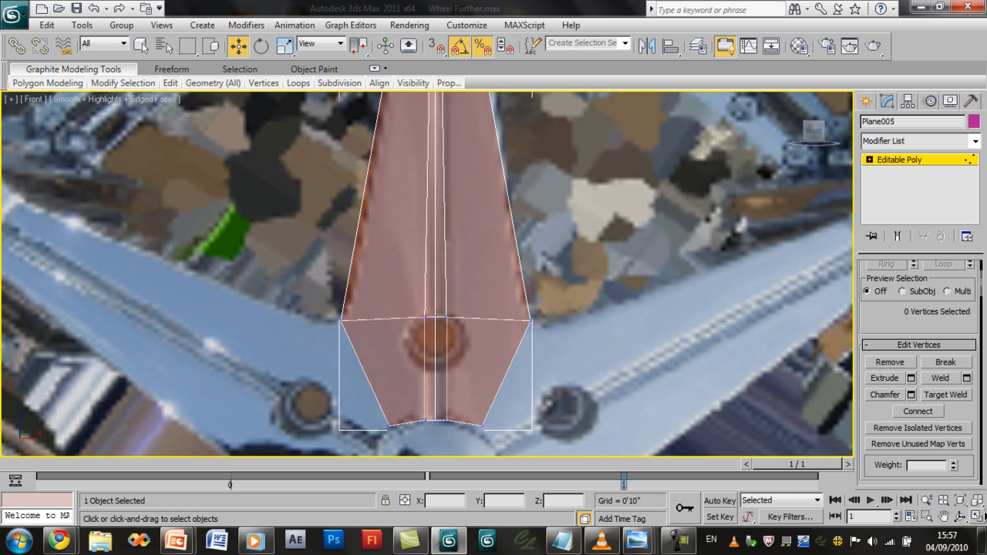
# - Chamfer the spoke's centre edges by 0.01, twice, forming a narrow groove along its length
pyautogui.press('Alt+W')
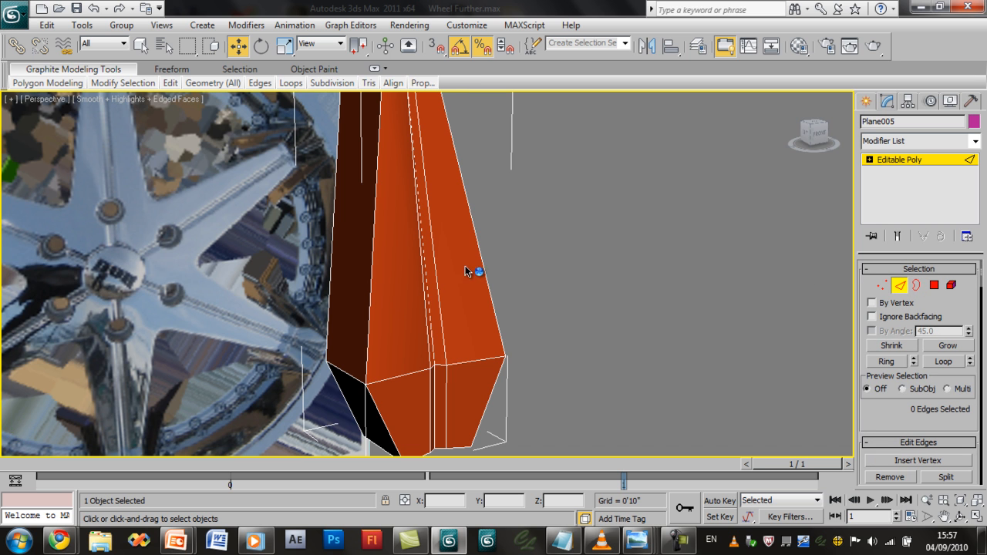
pyautogui.moveTo(373, 265)
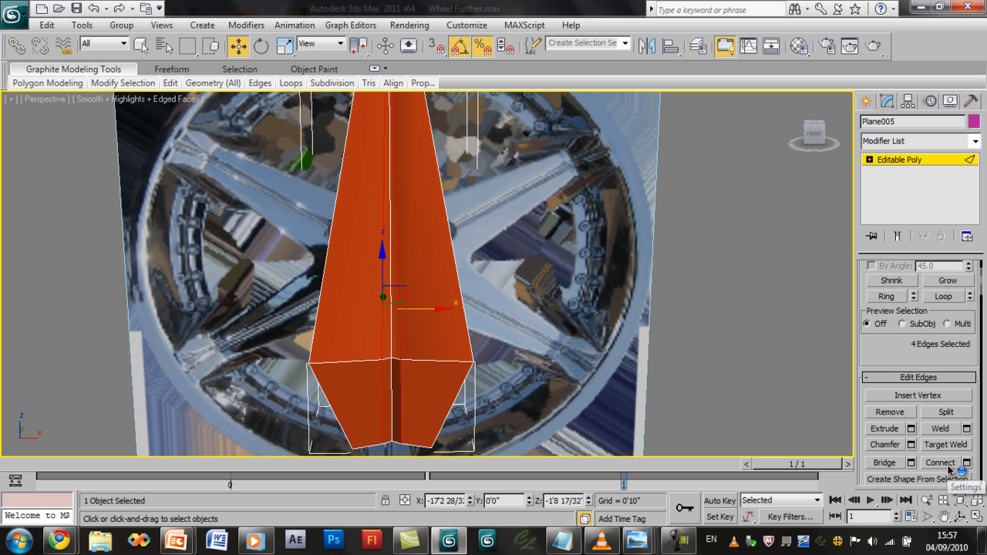
pyautogui.click(913, 444)
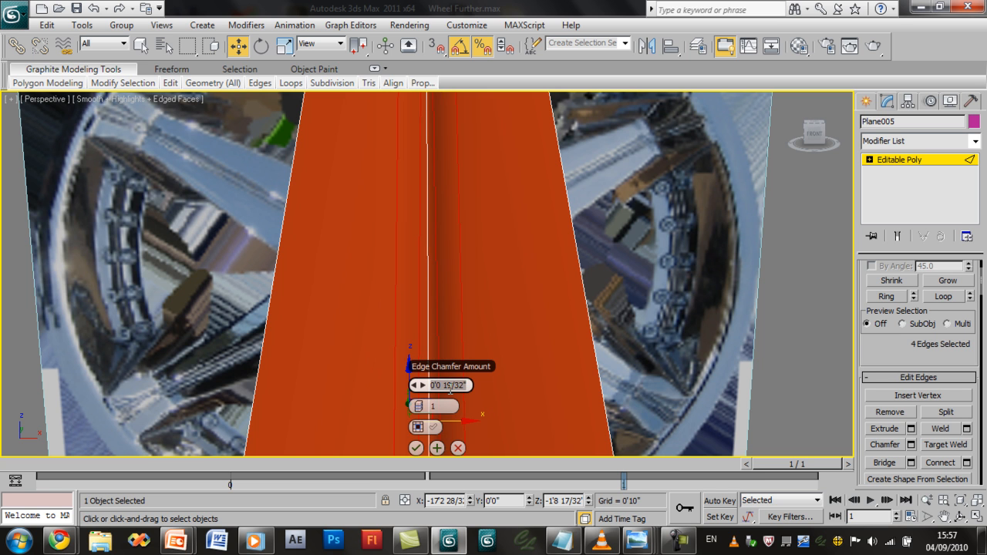
pyautogui.write('0.01')
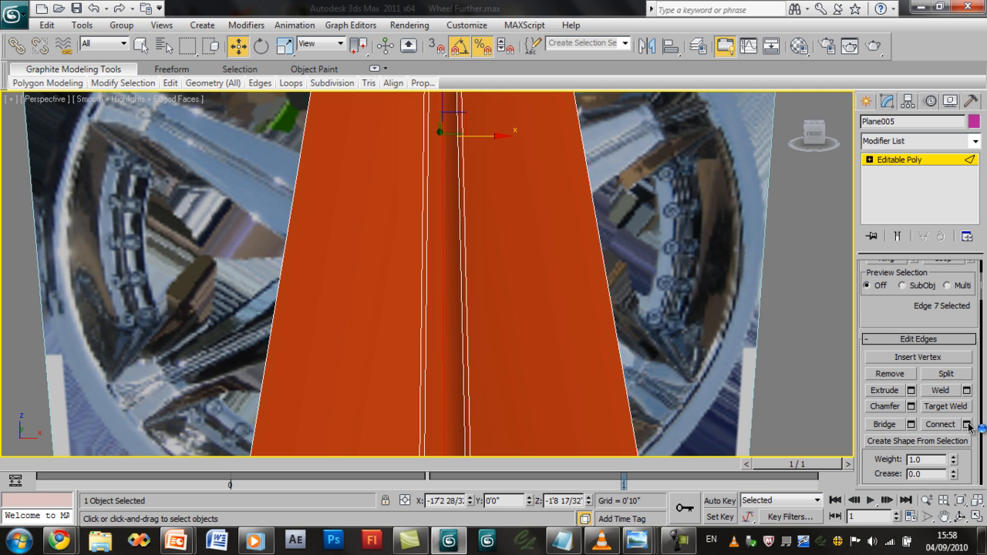
pyautogui.click(959, 424)
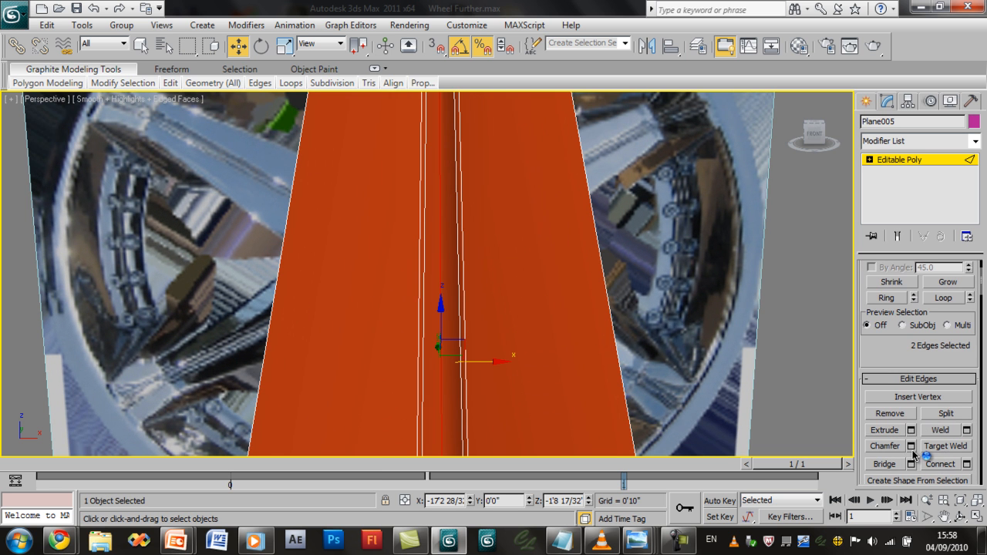
pyautogui.click(905, 446)
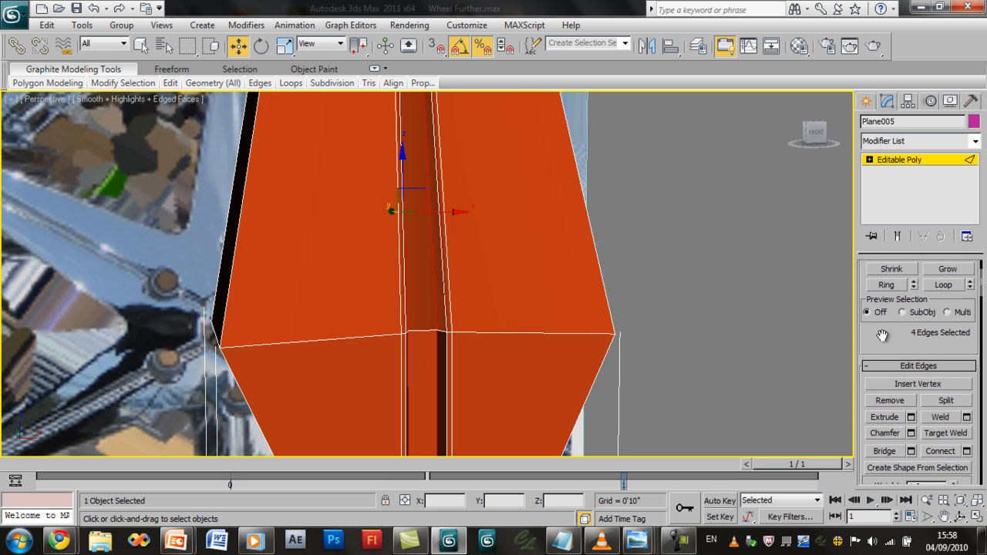
pyautogui.click(908, 432)
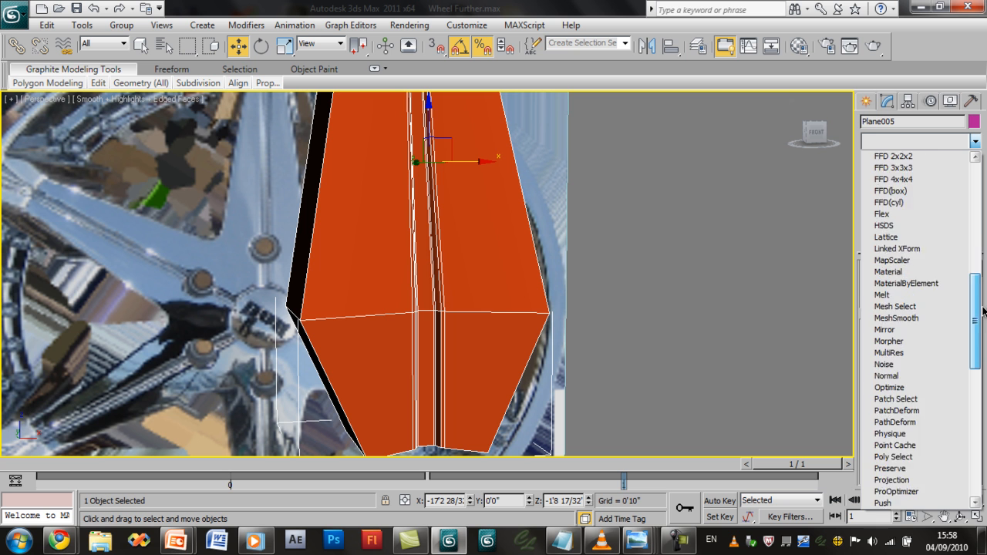
# - Orbit the Perspective view to check the smoothed spoke against the wheel reference
pyautogui.scroll(-3)
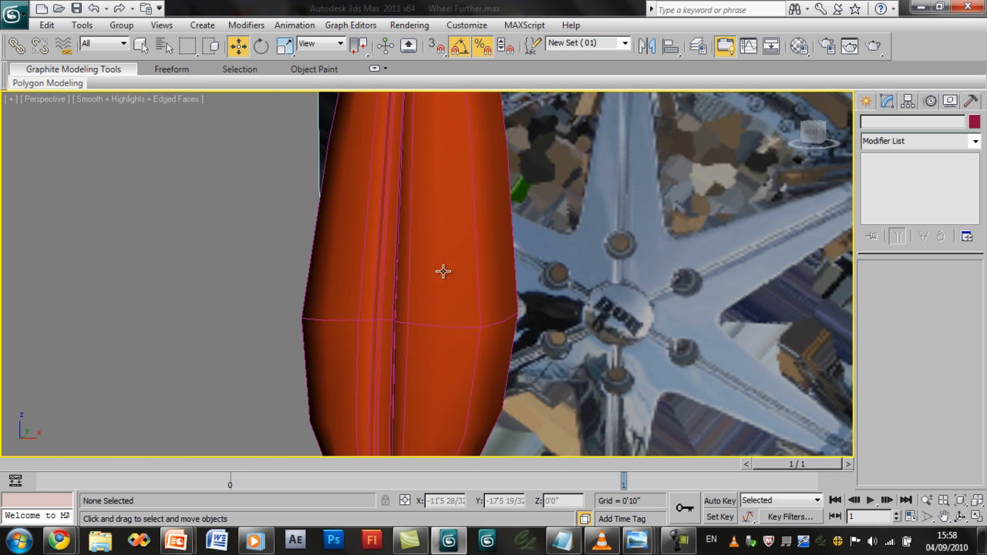
pyautogui.moveTo(444, 271); pyautogui.dragTo(503, 266)
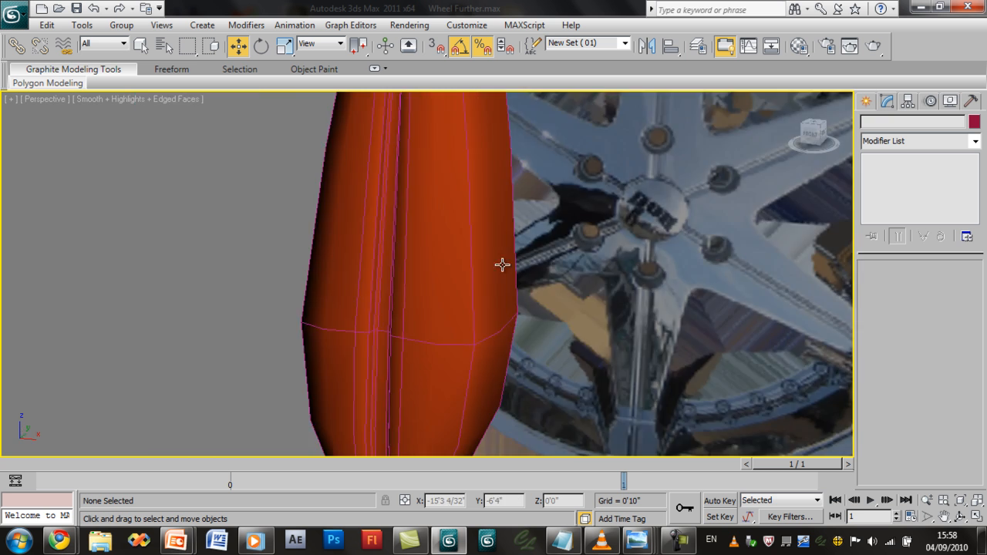
pyautogui.moveTo(502, 265); pyautogui.dragTo(543, 288)
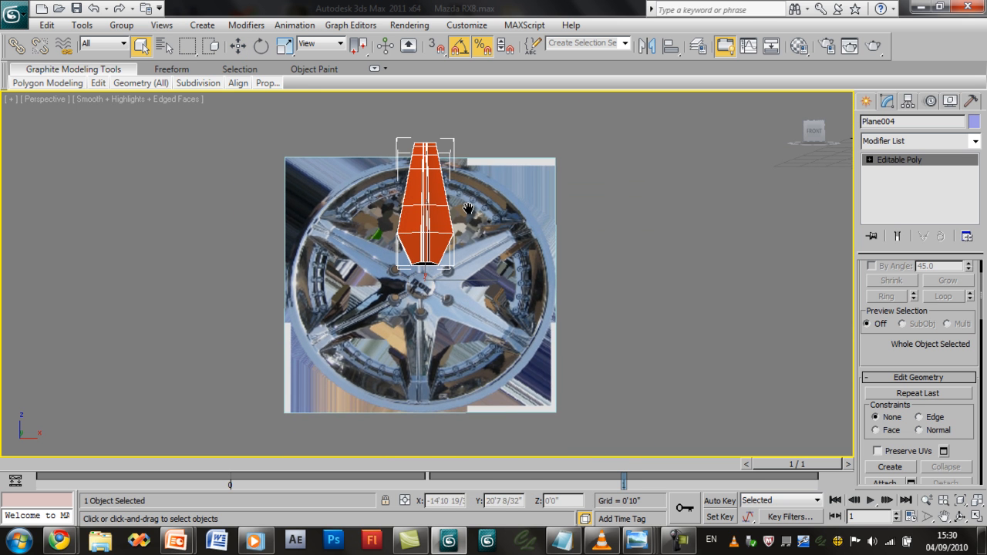
pyautogui.press('Alt+W')
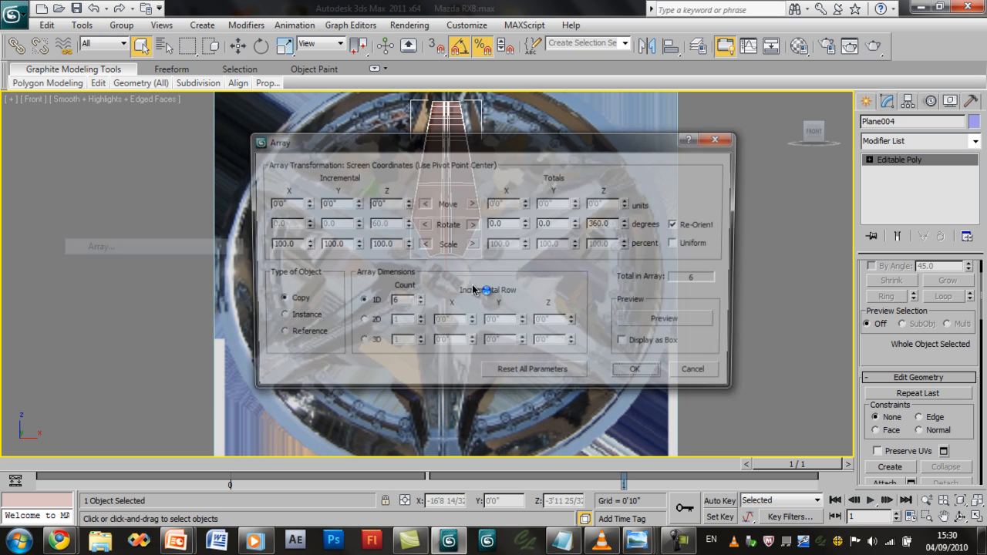
pyautogui.moveTo(494, 142); pyautogui.dragTo(193, 131)
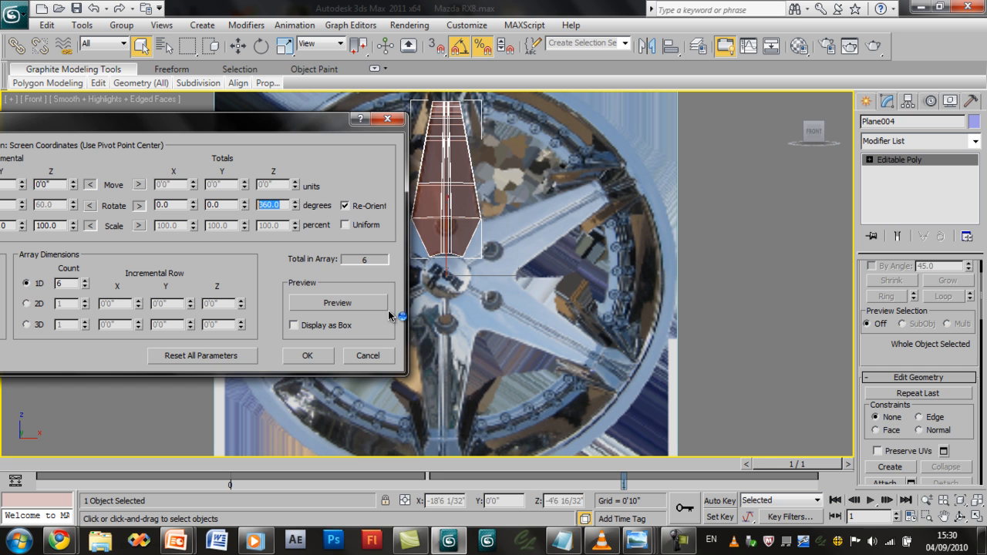
pyautogui.moveTo(201, 117); pyautogui.dragTo(259, 118)
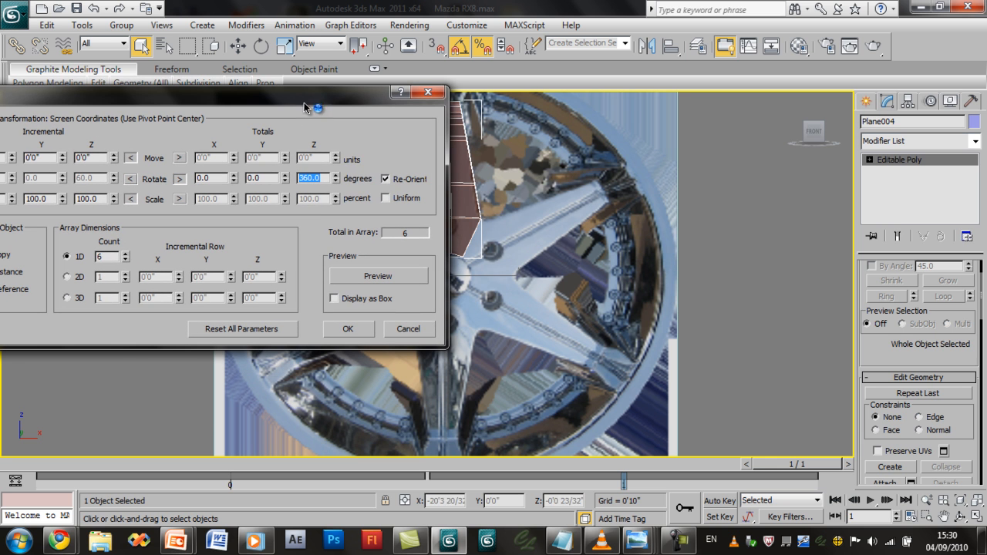
pyautogui.moveTo(306, 91); pyautogui.dragTo(210, 83)
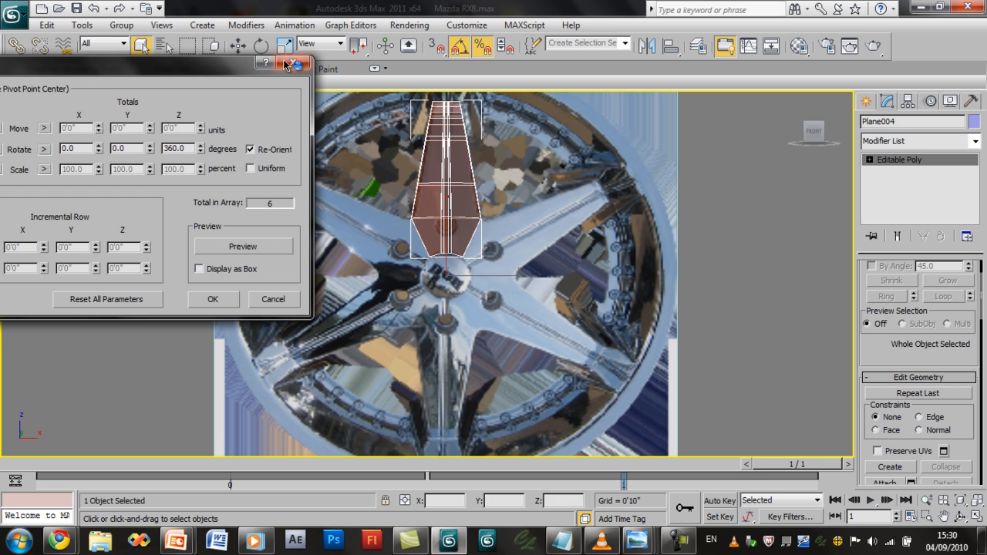
pyautogui.click(273, 299)
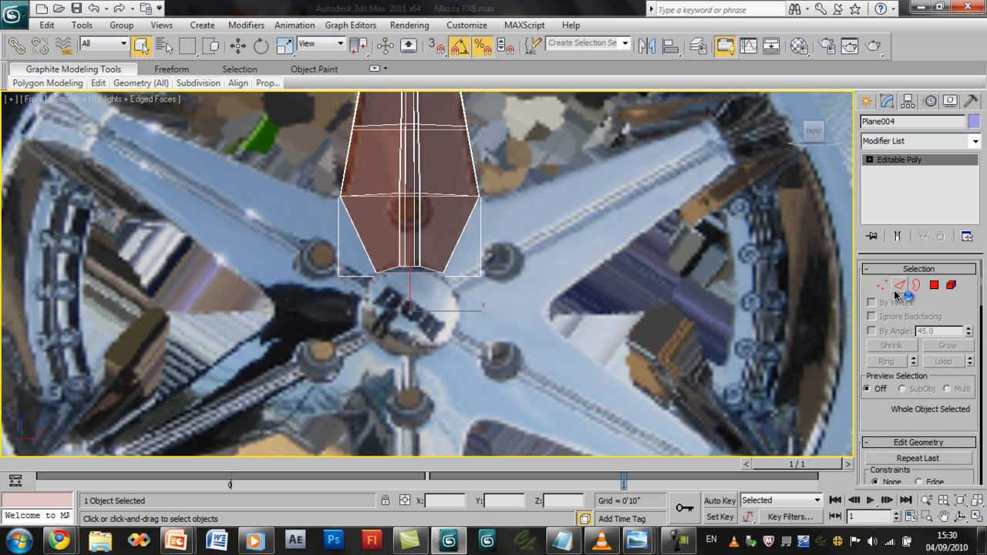
pyautogui.click(900, 287)
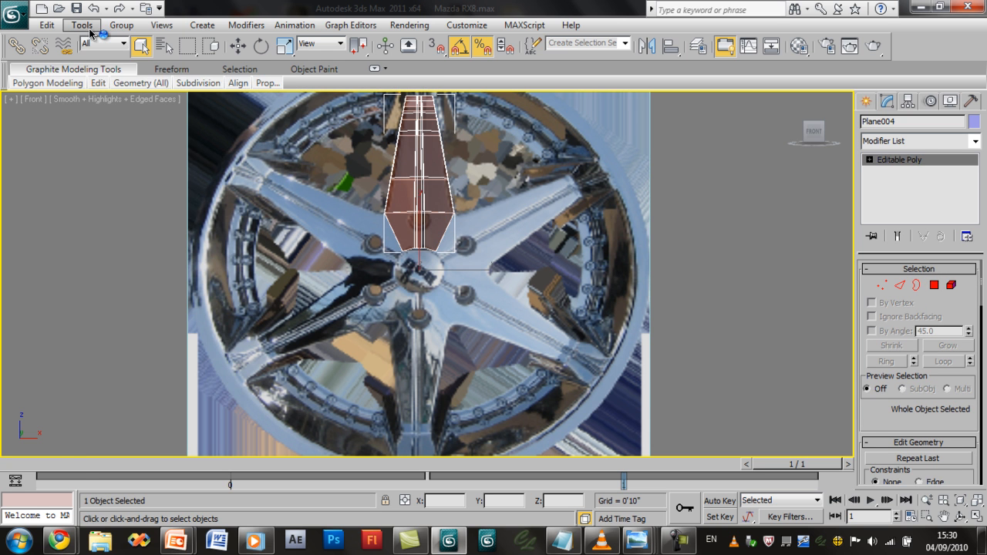
# - Preview the six rotated spoke copies in the Array dialog, then view the spoke in four viewports
pyautogui.click(89, 24)
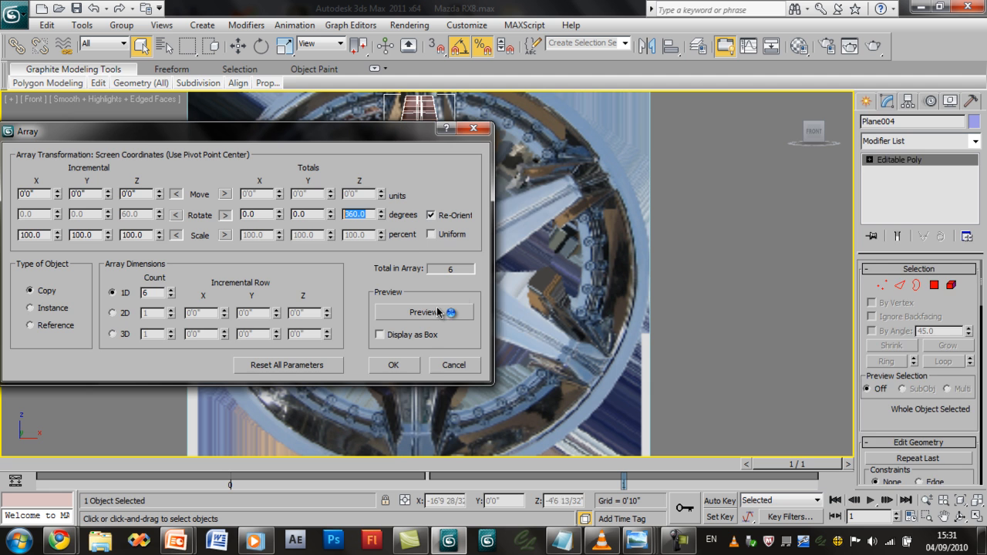
pyautogui.click(421, 311)
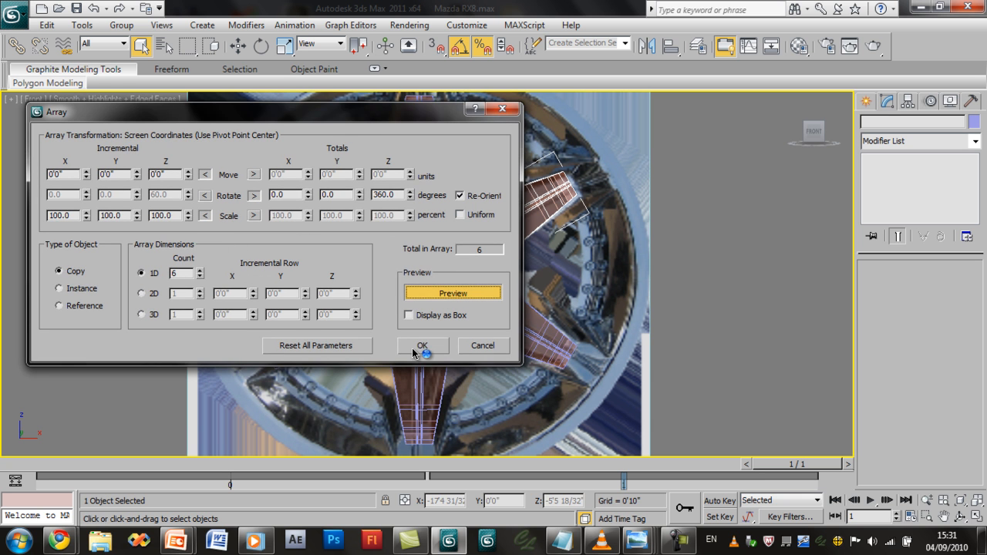
pyautogui.click(423, 345)
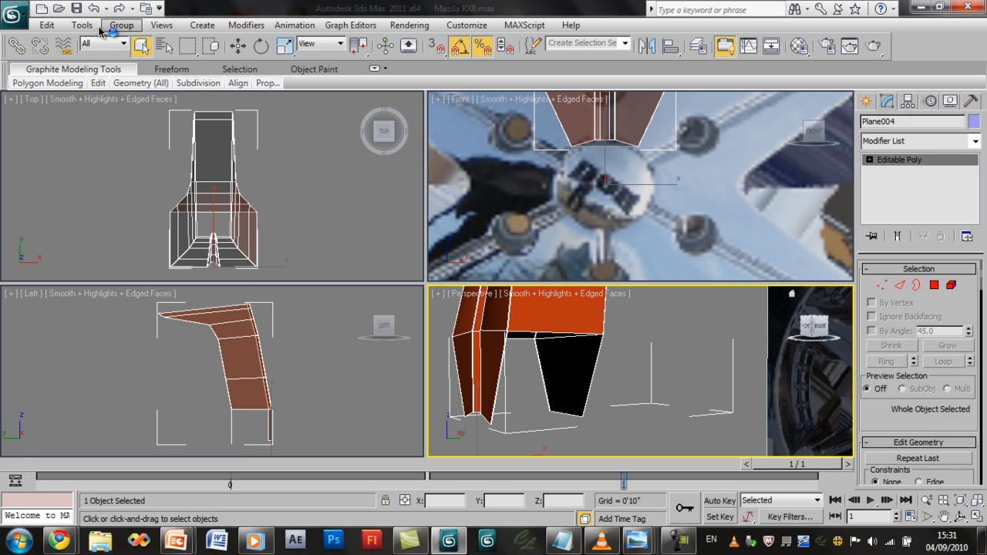
# - Array six spokes around the hub, attach them as one object named Rim, and name the plane Blueprint
pyautogui.click(84, 25)
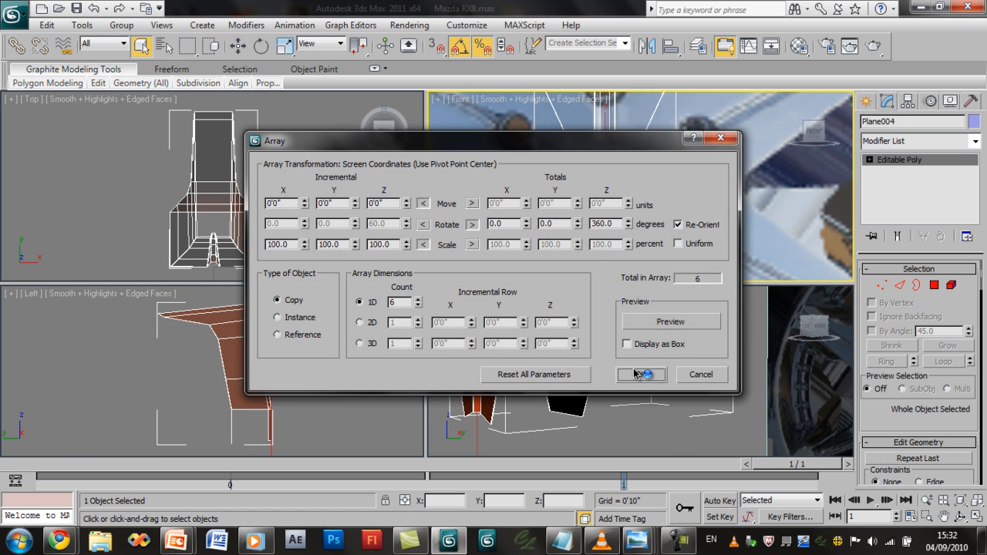
pyautogui.click(641, 375)
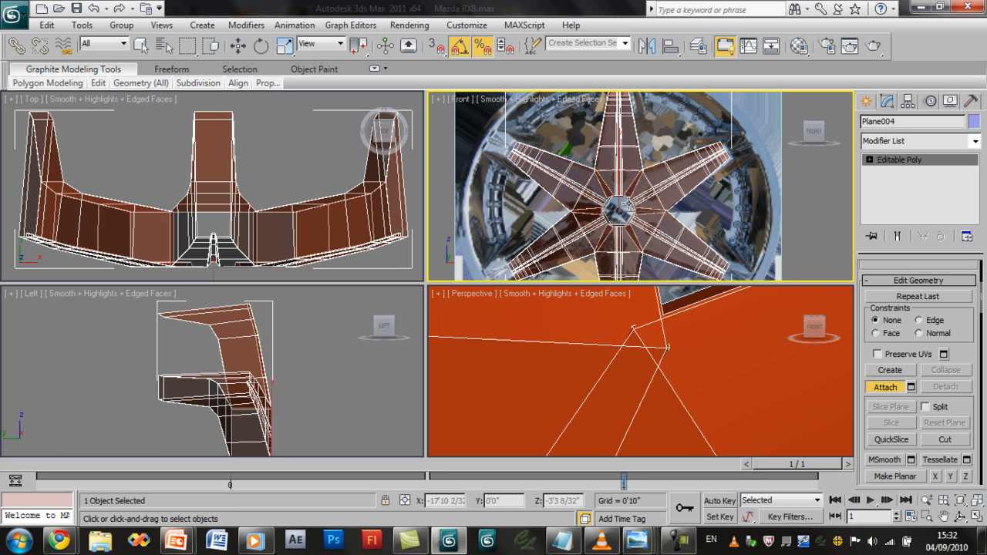
pyautogui.click(885, 386)
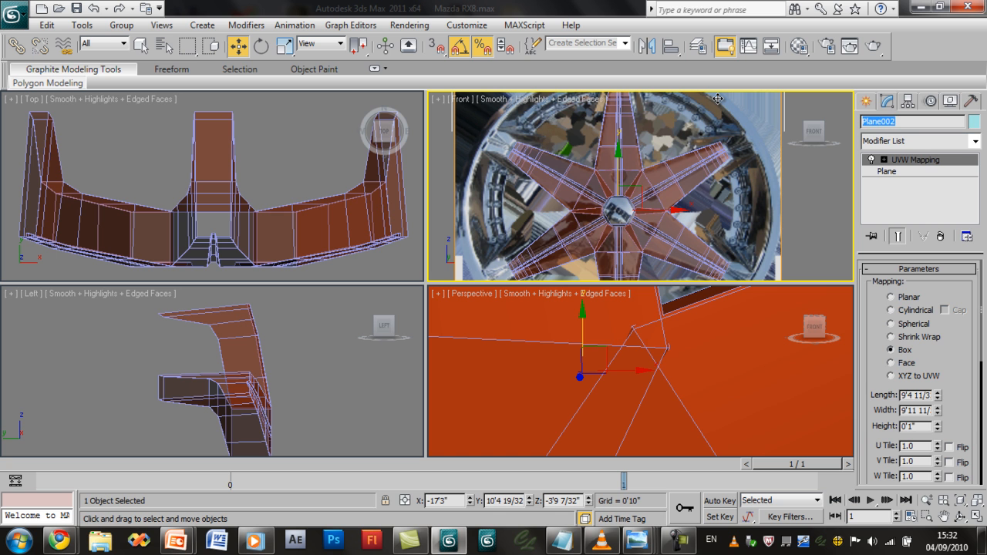
pyautogui.write('Blueprint')
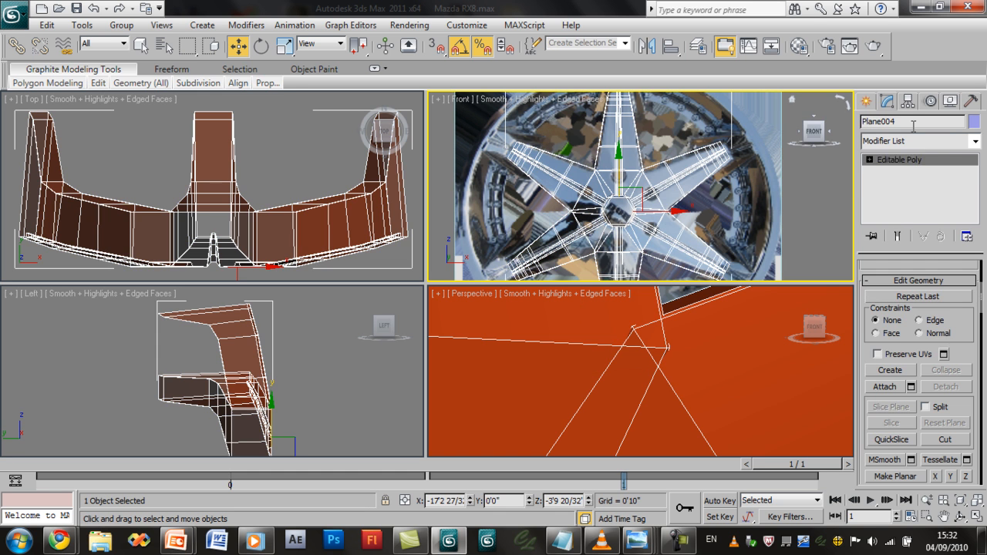
pyautogui.write('Rim')
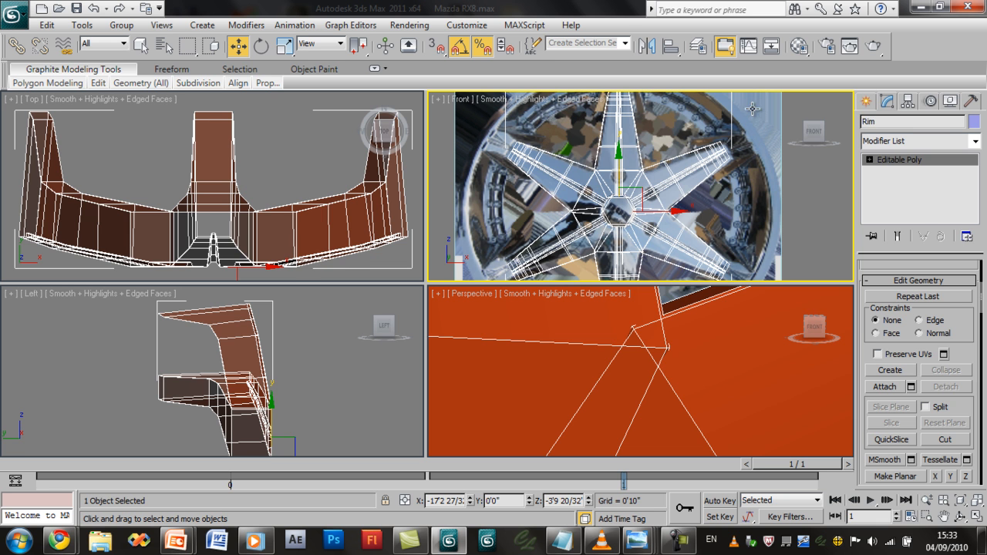
pyautogui.moveTo(882, 348)
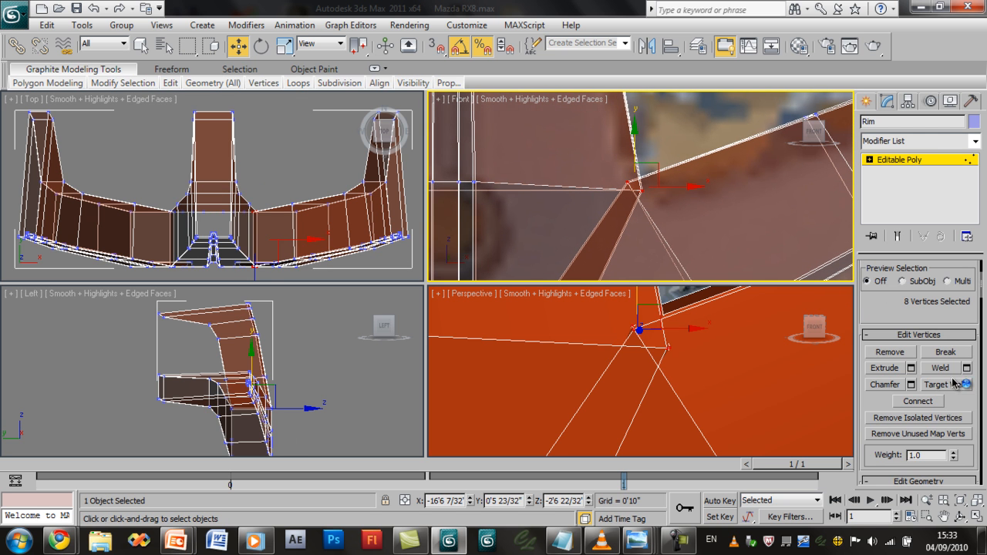
# - Weld the Rim's overlapping seam vertices near the hub, reducing the count from 672 to 666
pyautogui.click(934, 369)
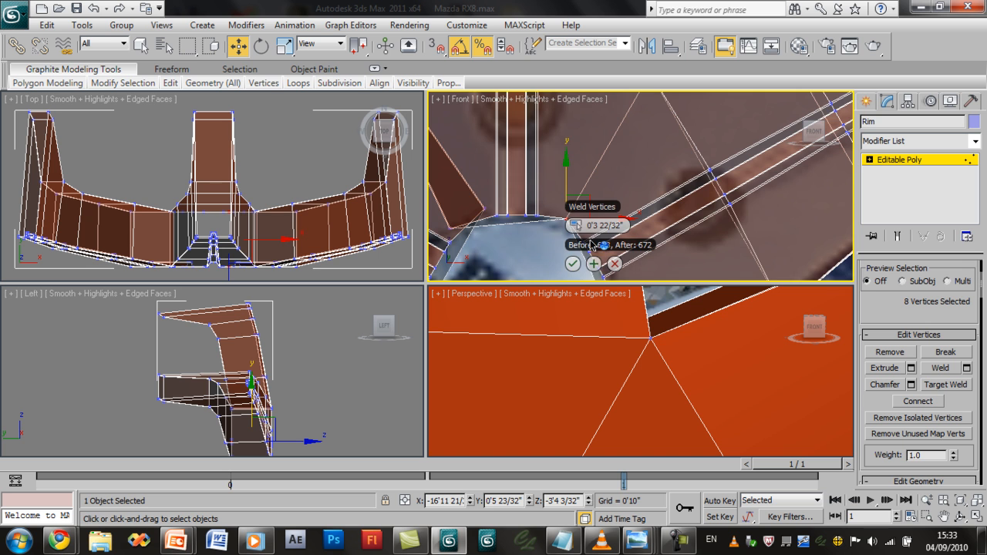
pyautogui.click(572, 264)
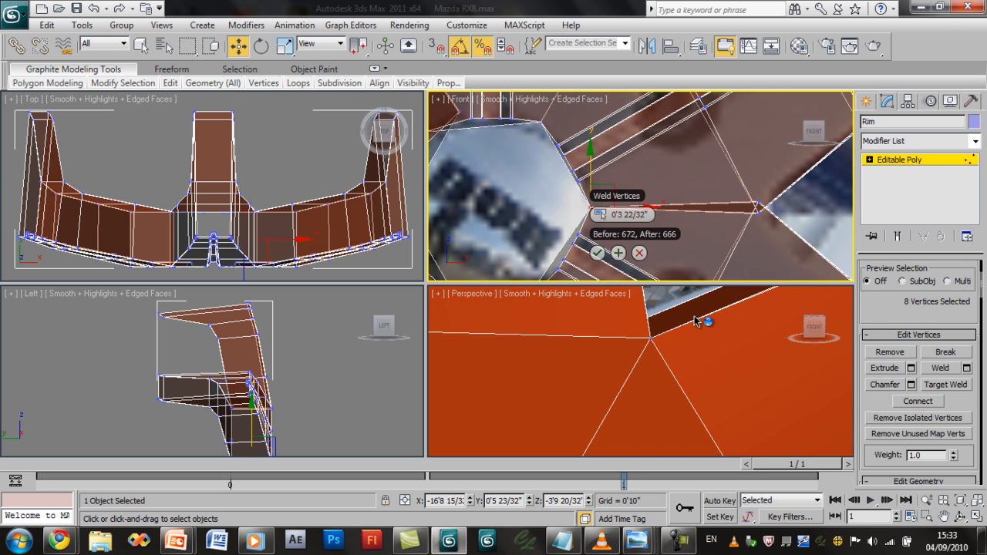
pyautogui.click(597, 253)
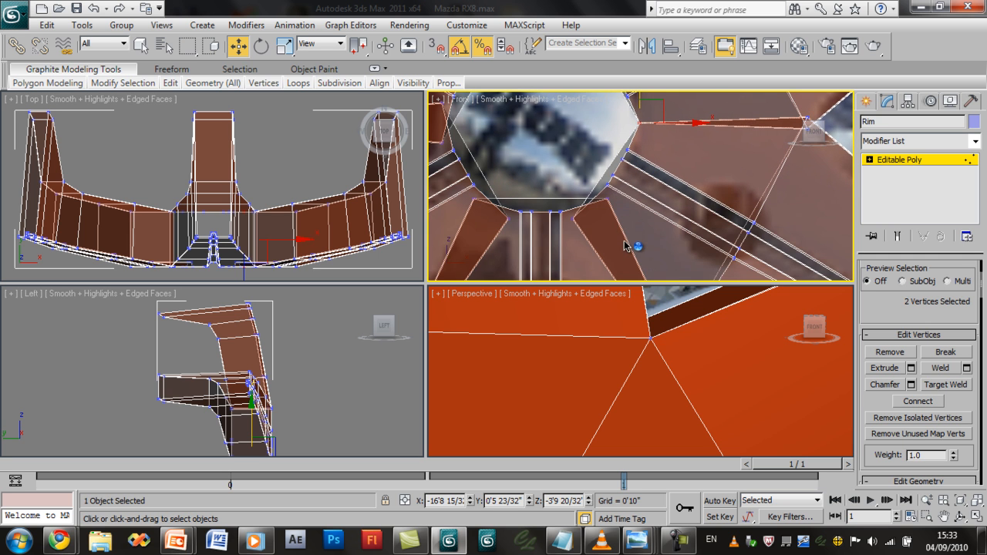